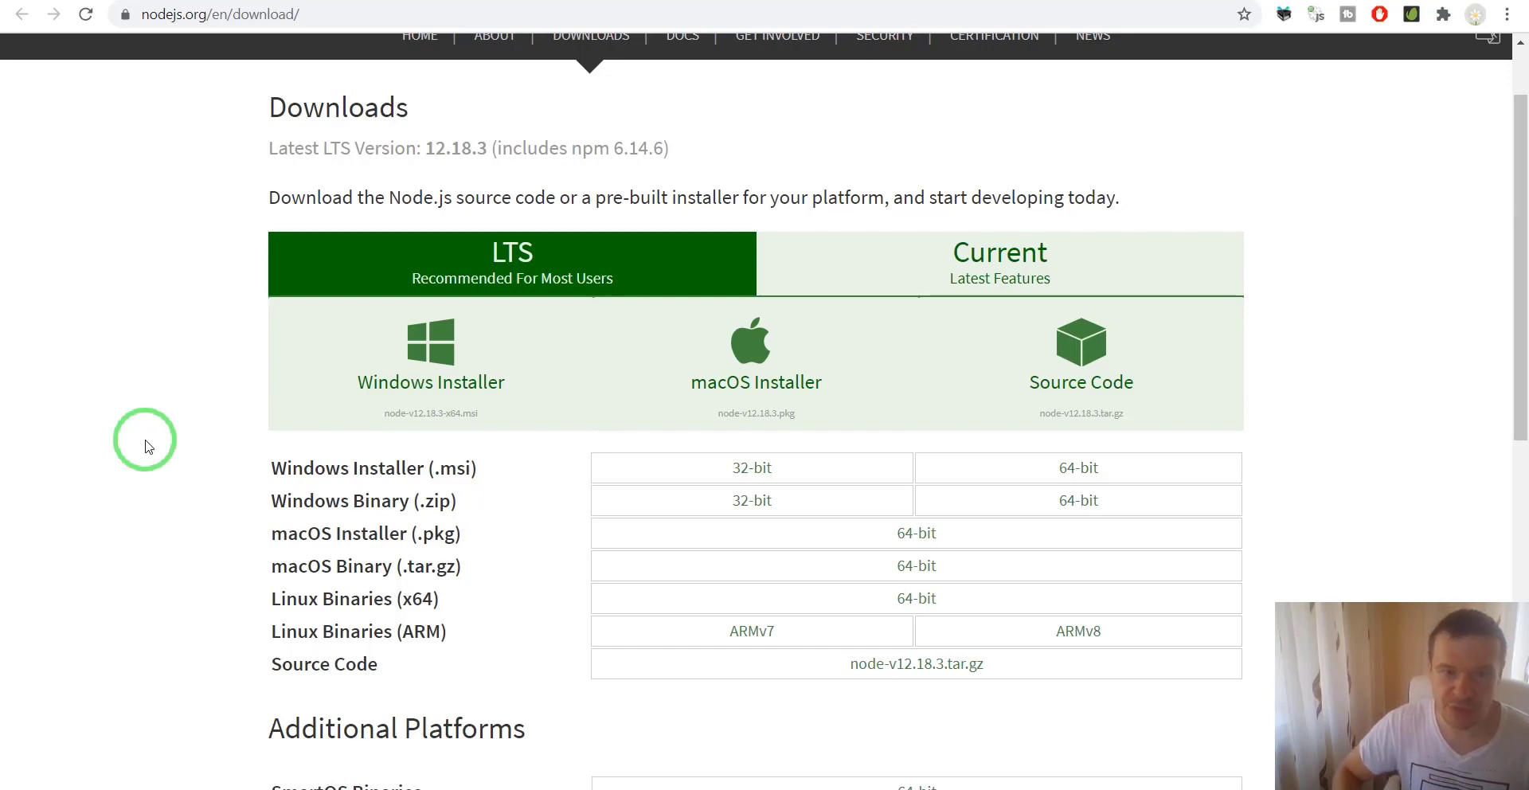
mouse_move(200, 14)
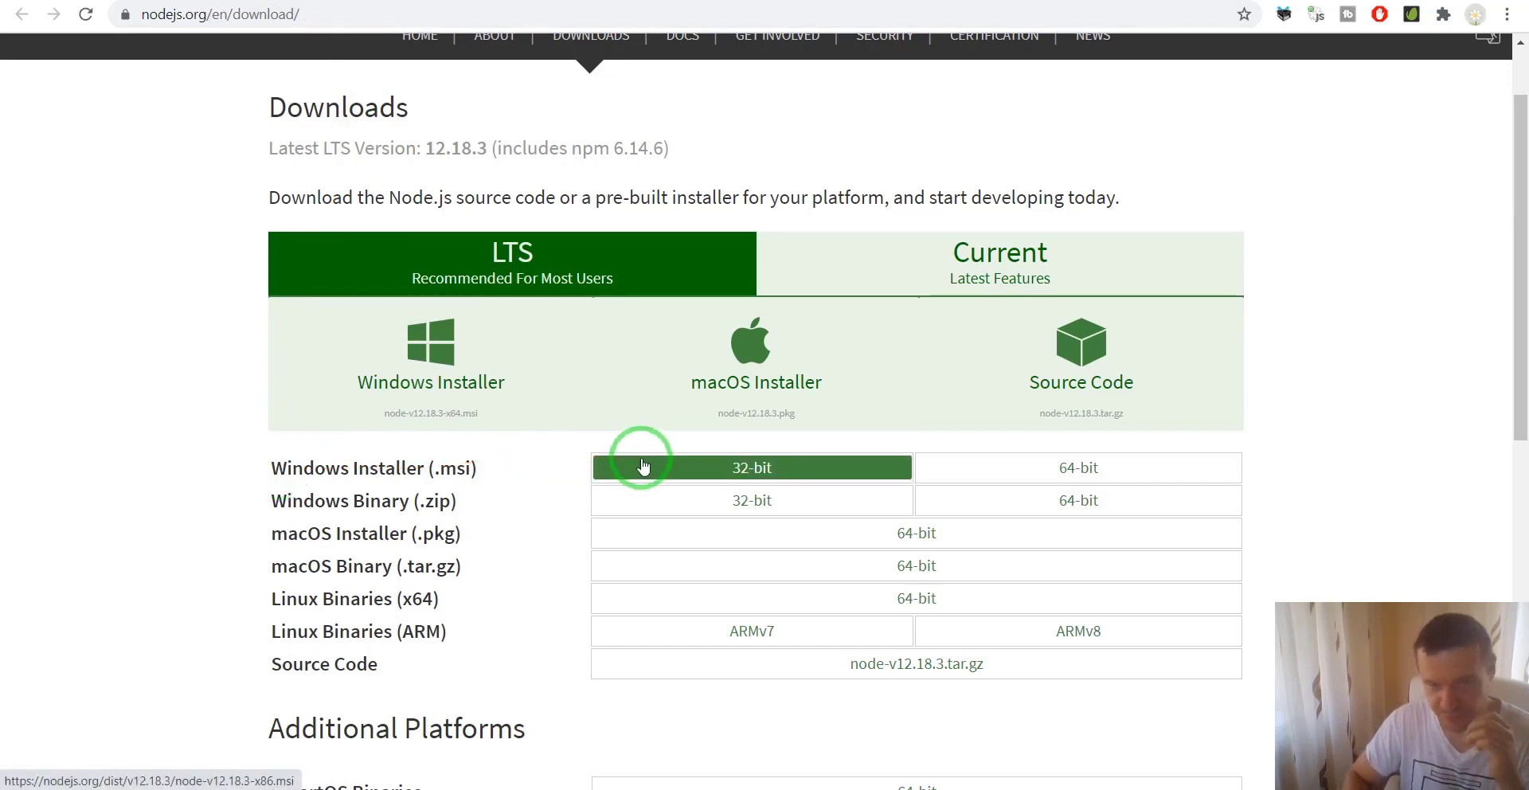
mouse_move(680, 466)
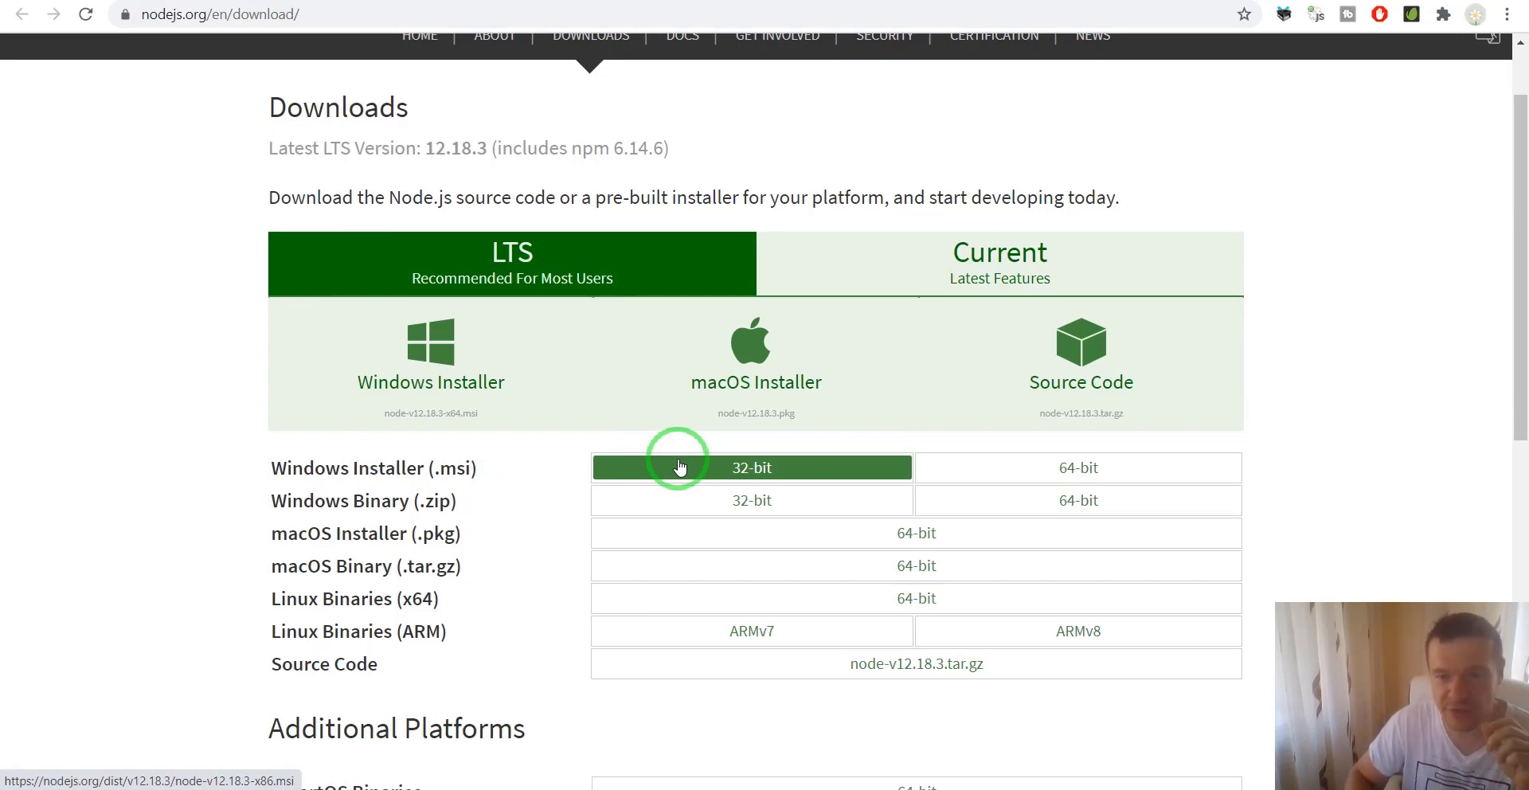
mouse_move(912, 464)
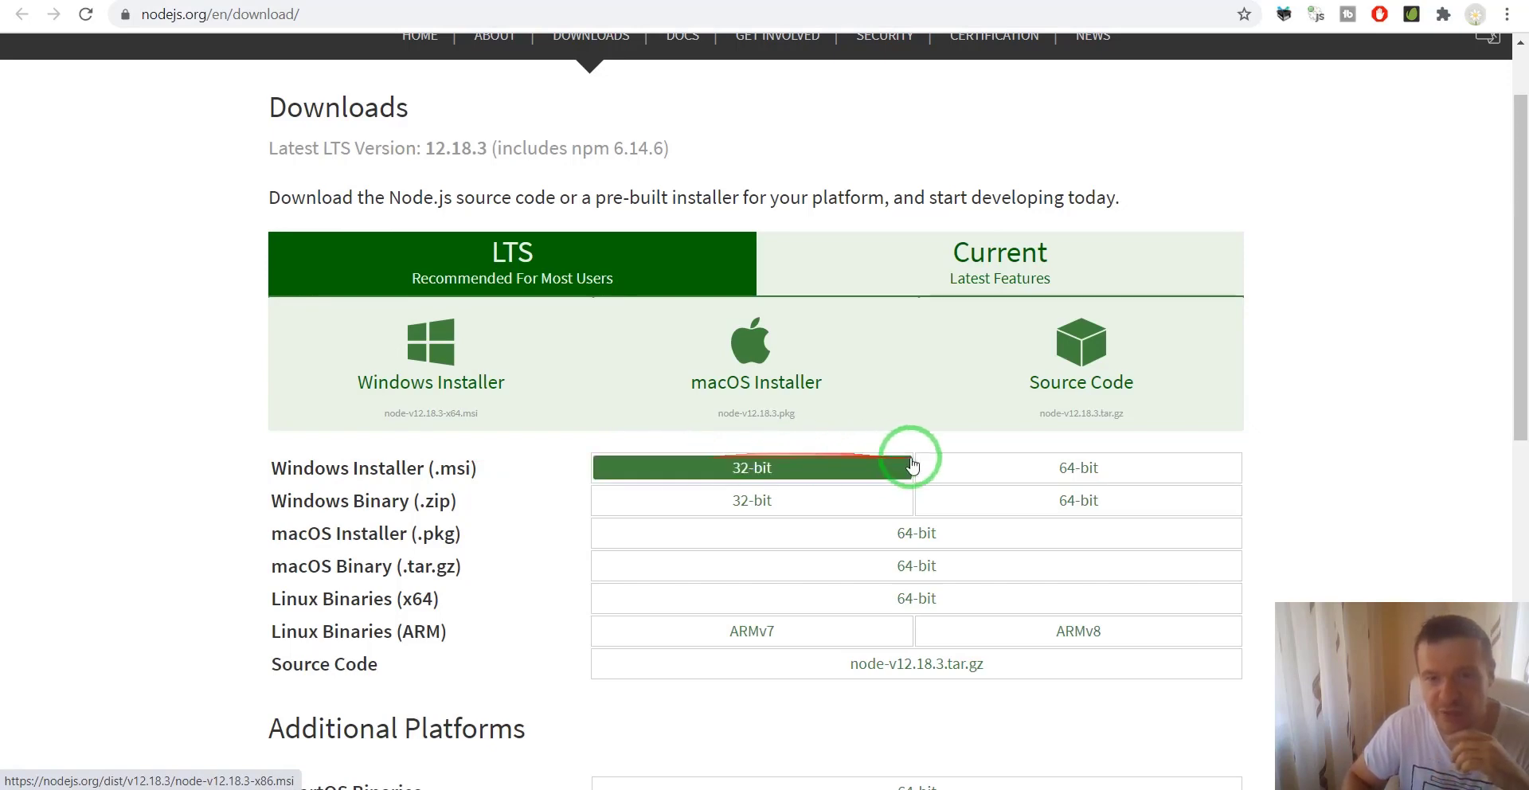
mouse_move(780, 469)
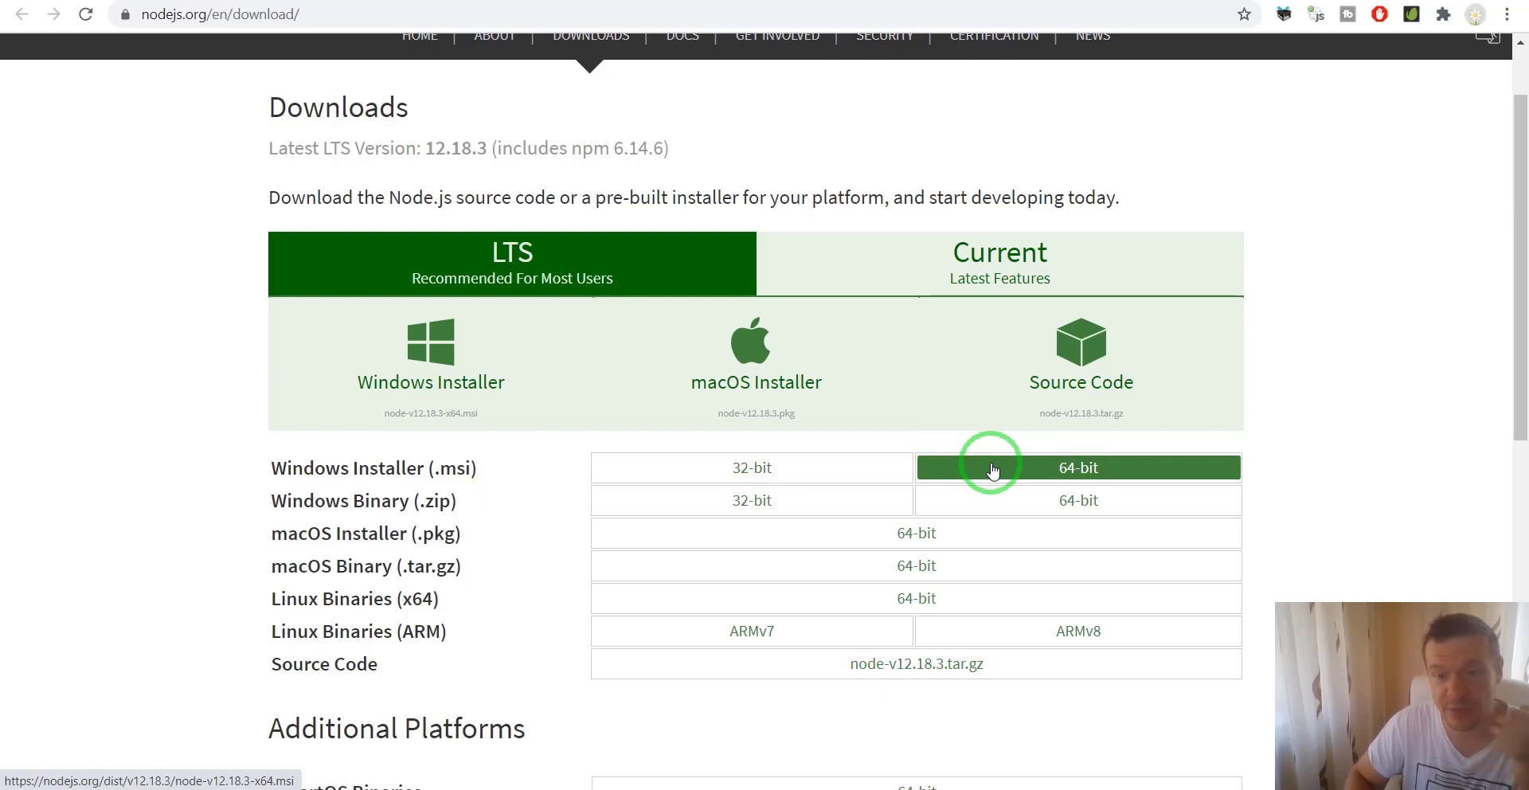
mouse_move(375, 446)
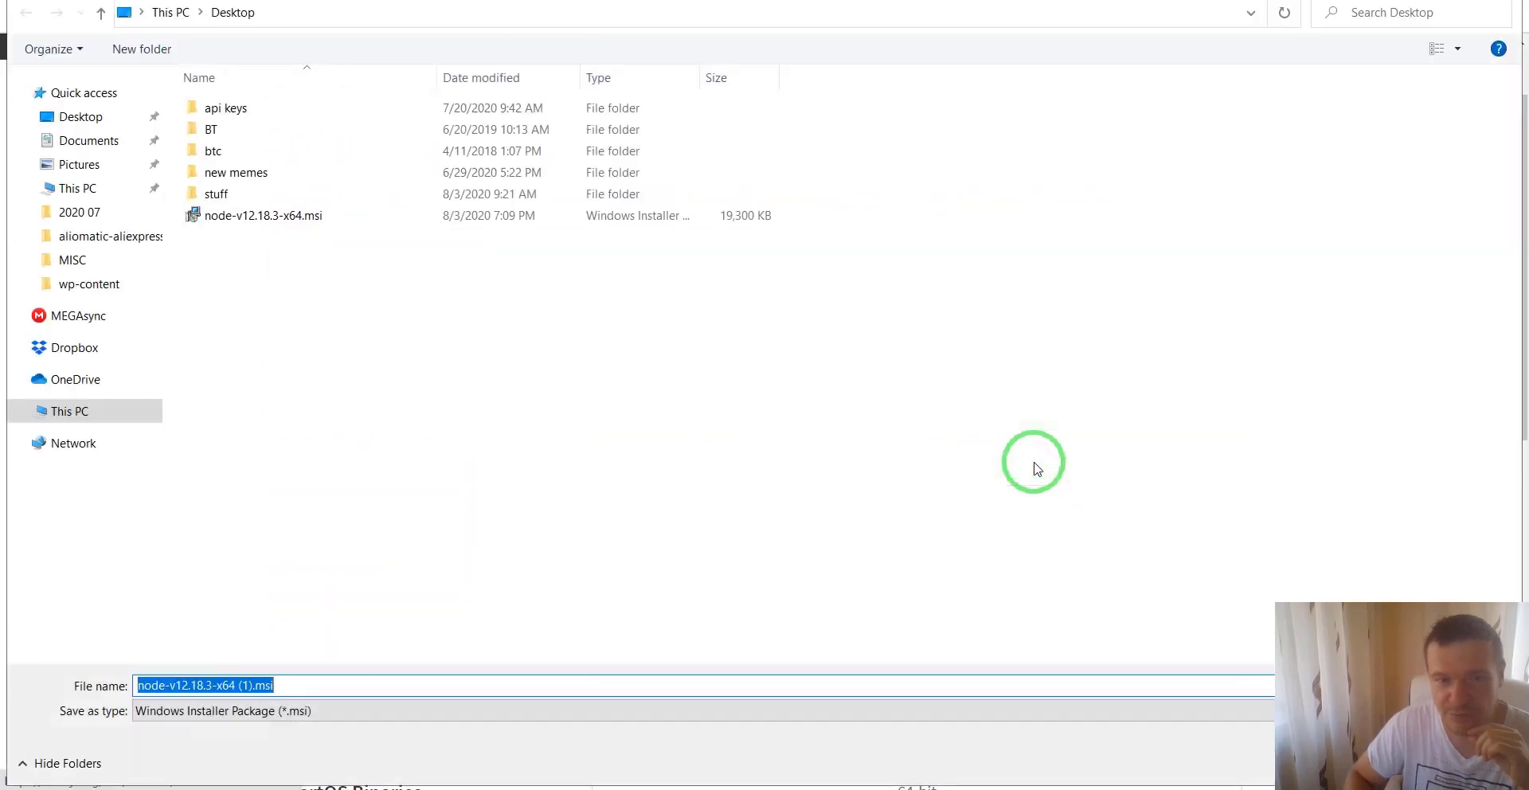
mouse_move(754, 544)
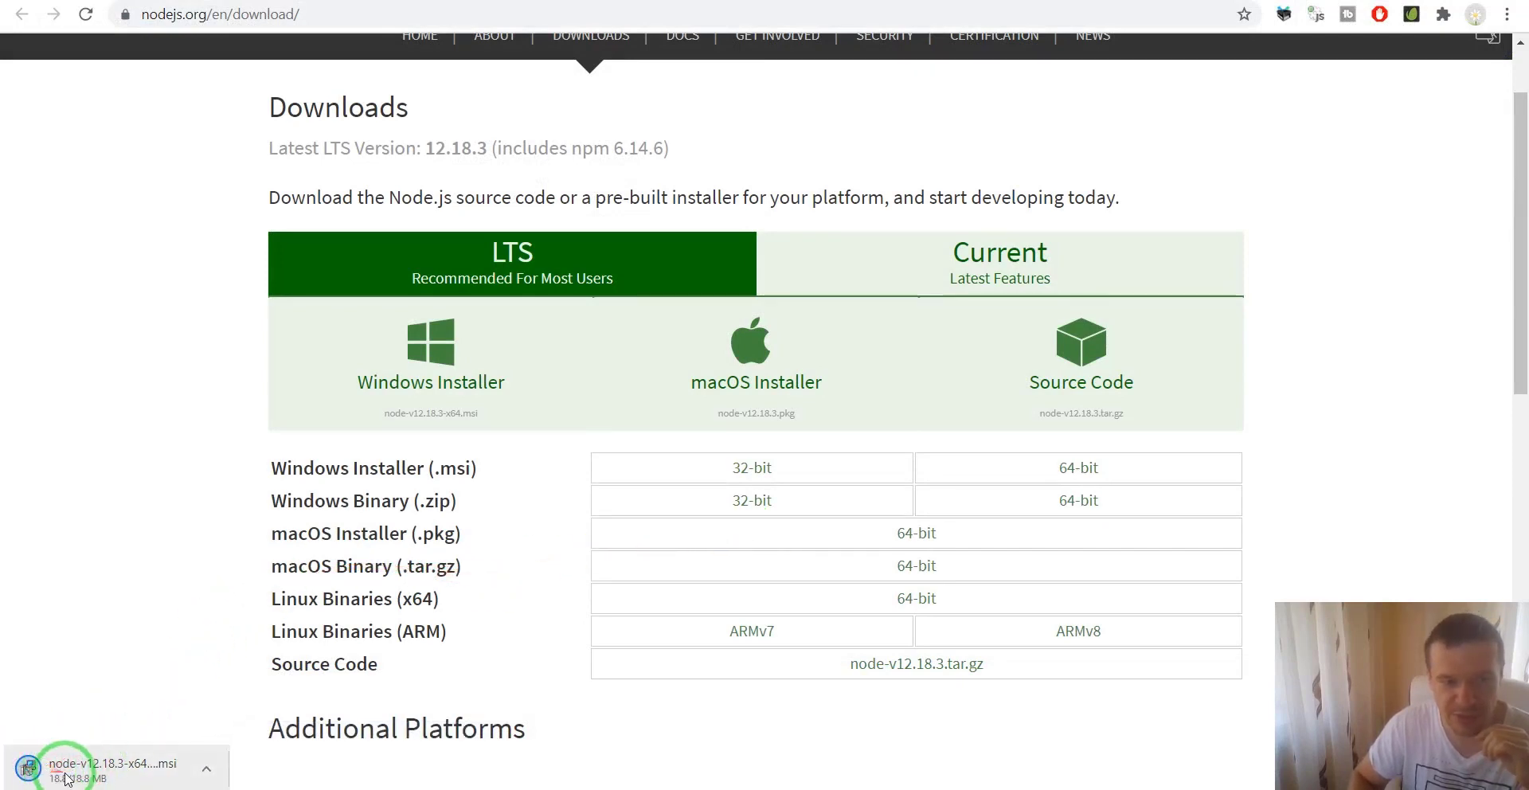
mouse_move(83, 693)
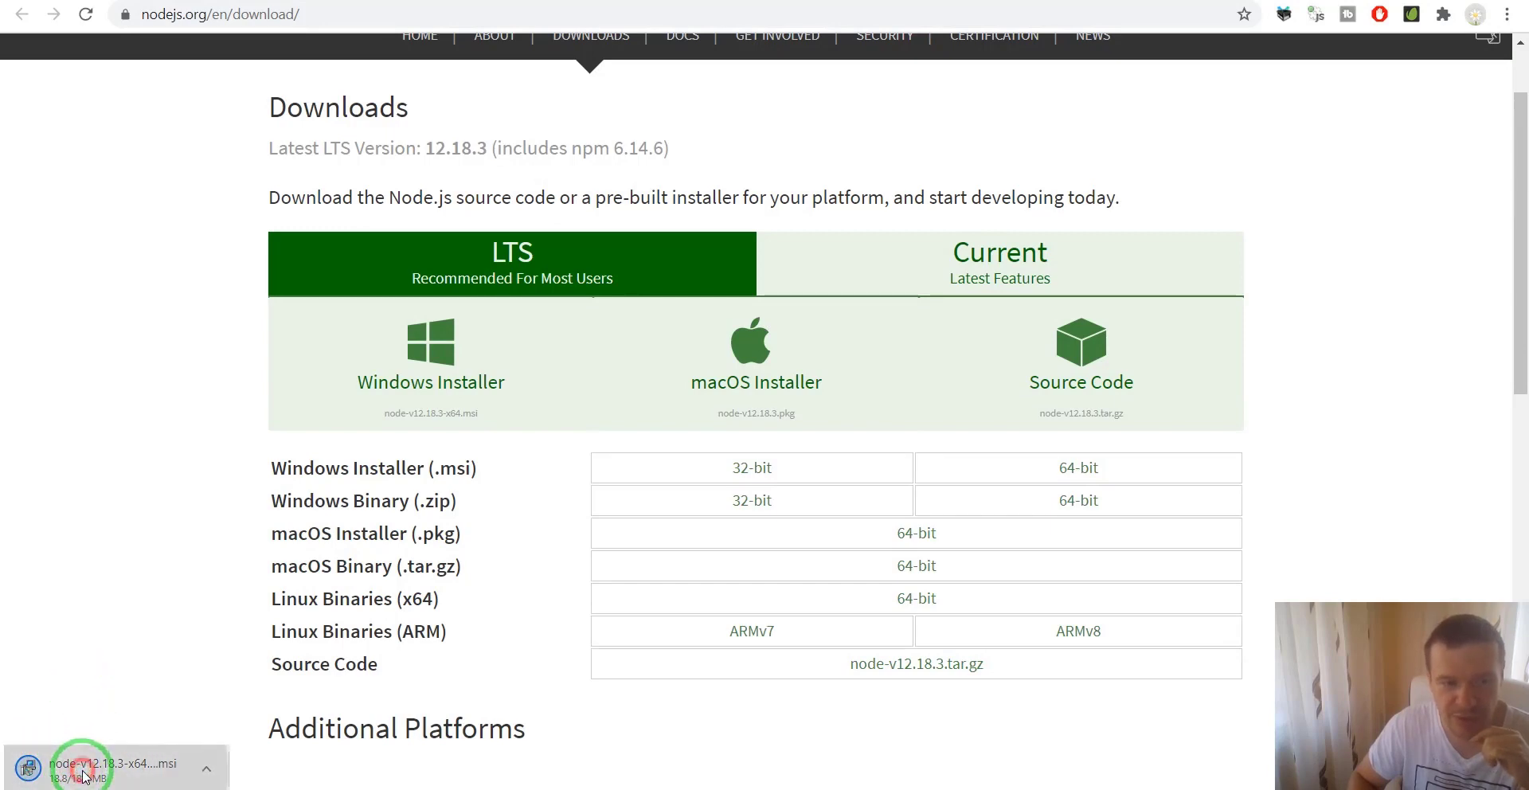
mouse_move(103, 702)
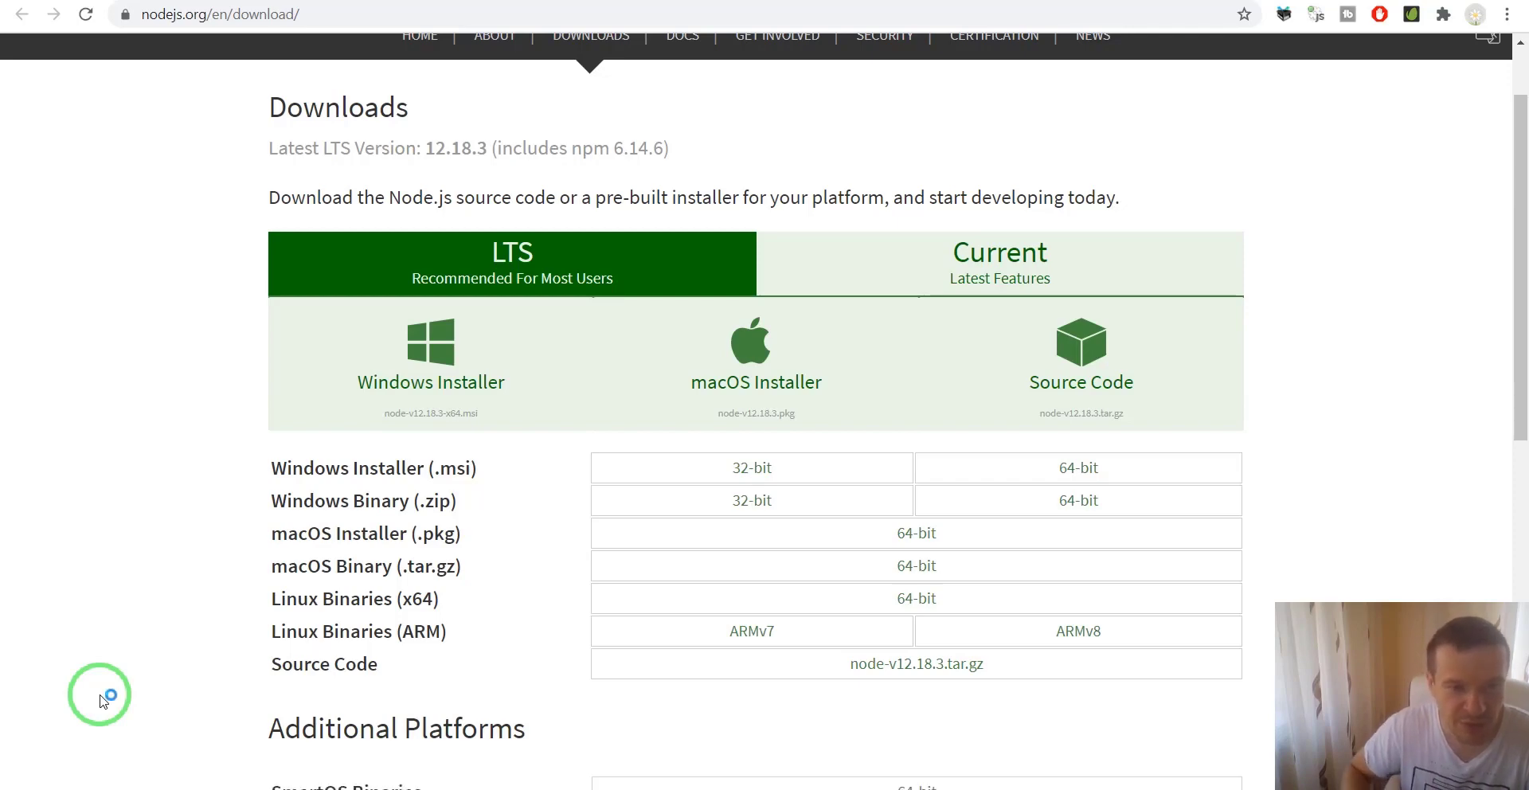
Install Node.js with the default Custom Setup features and close the finished wizard.
click(430, 351)
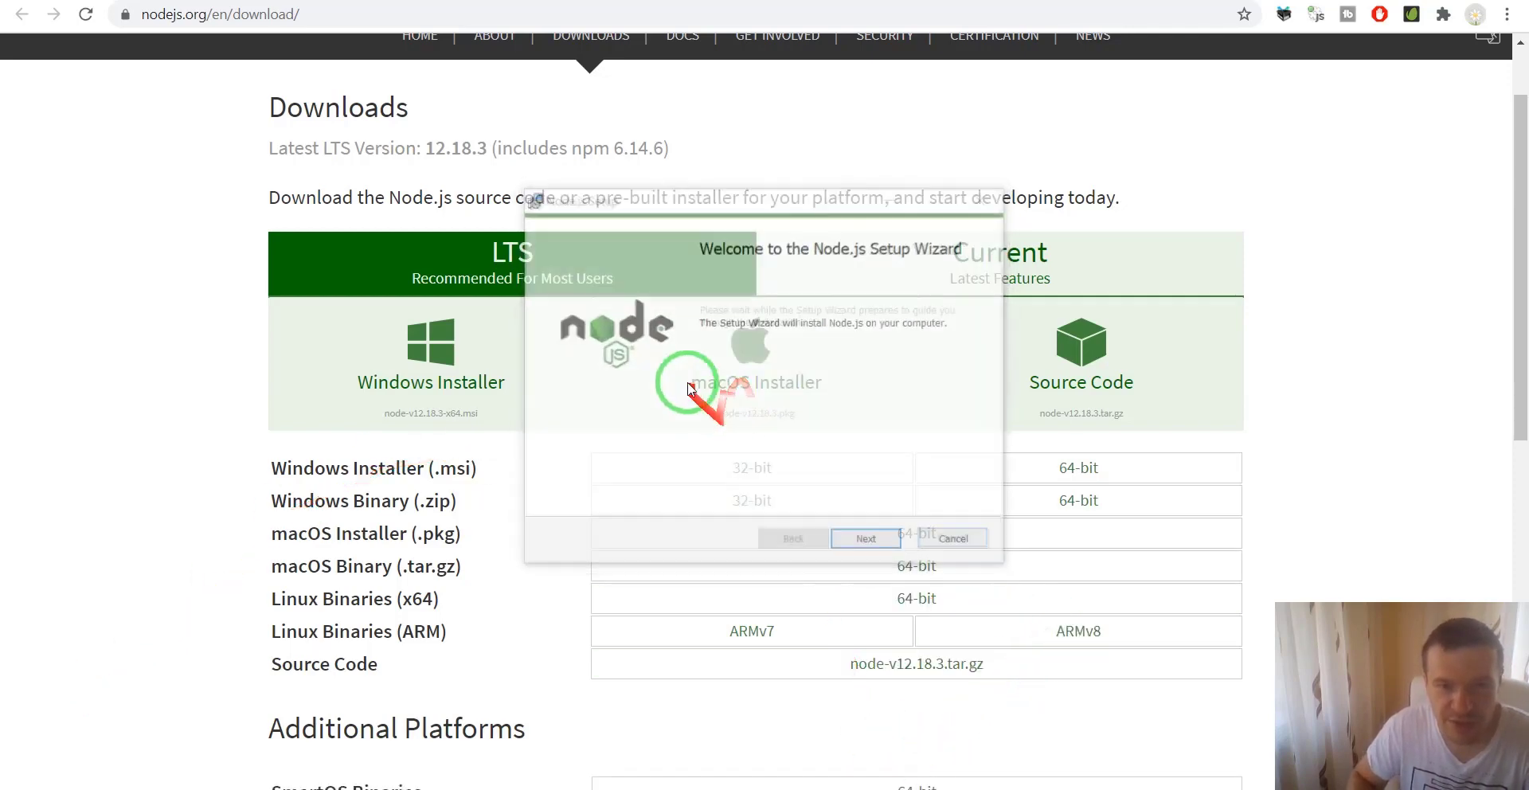
click(865, 538)
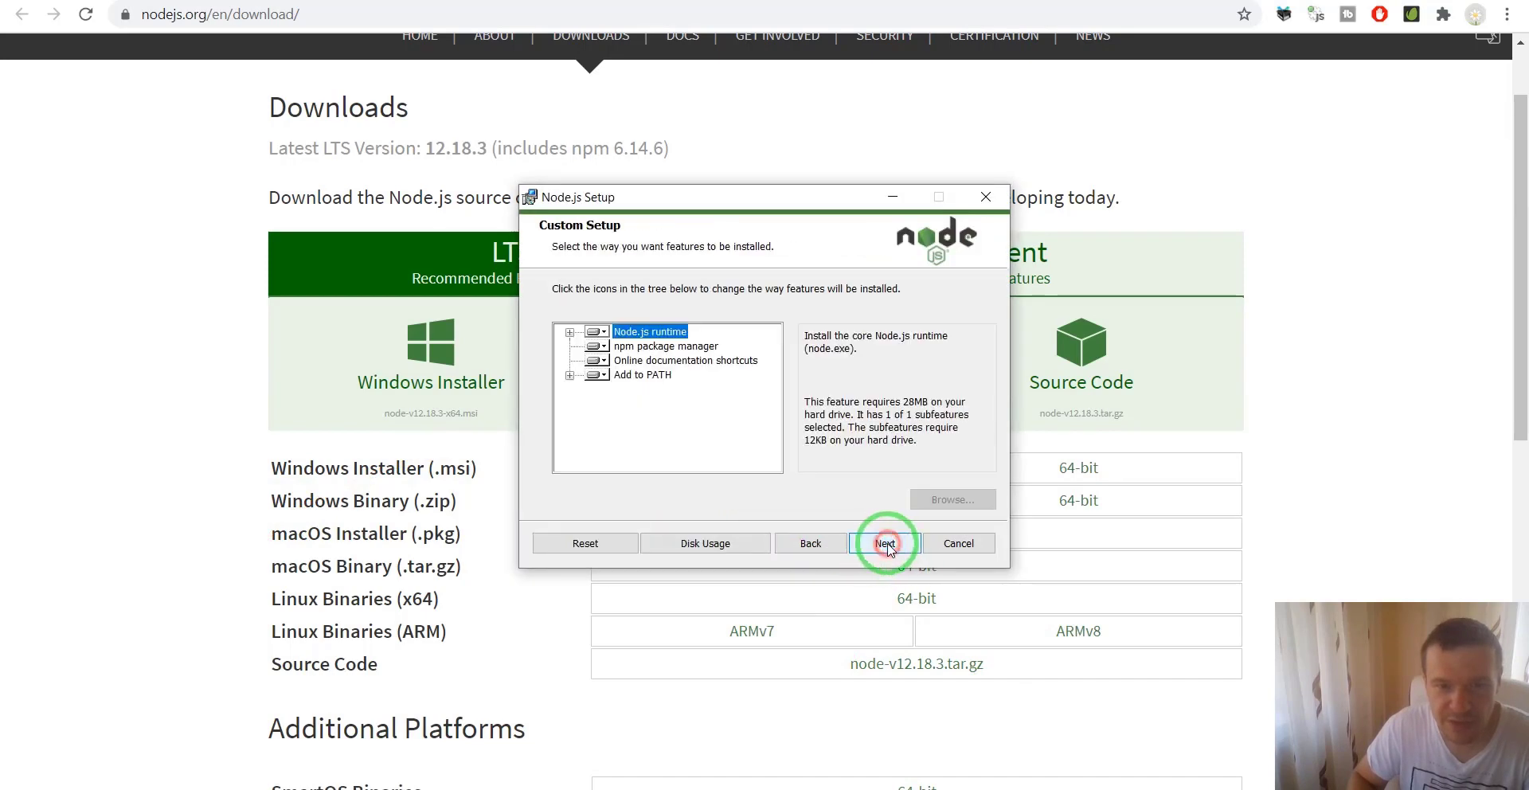
click(884, 543)
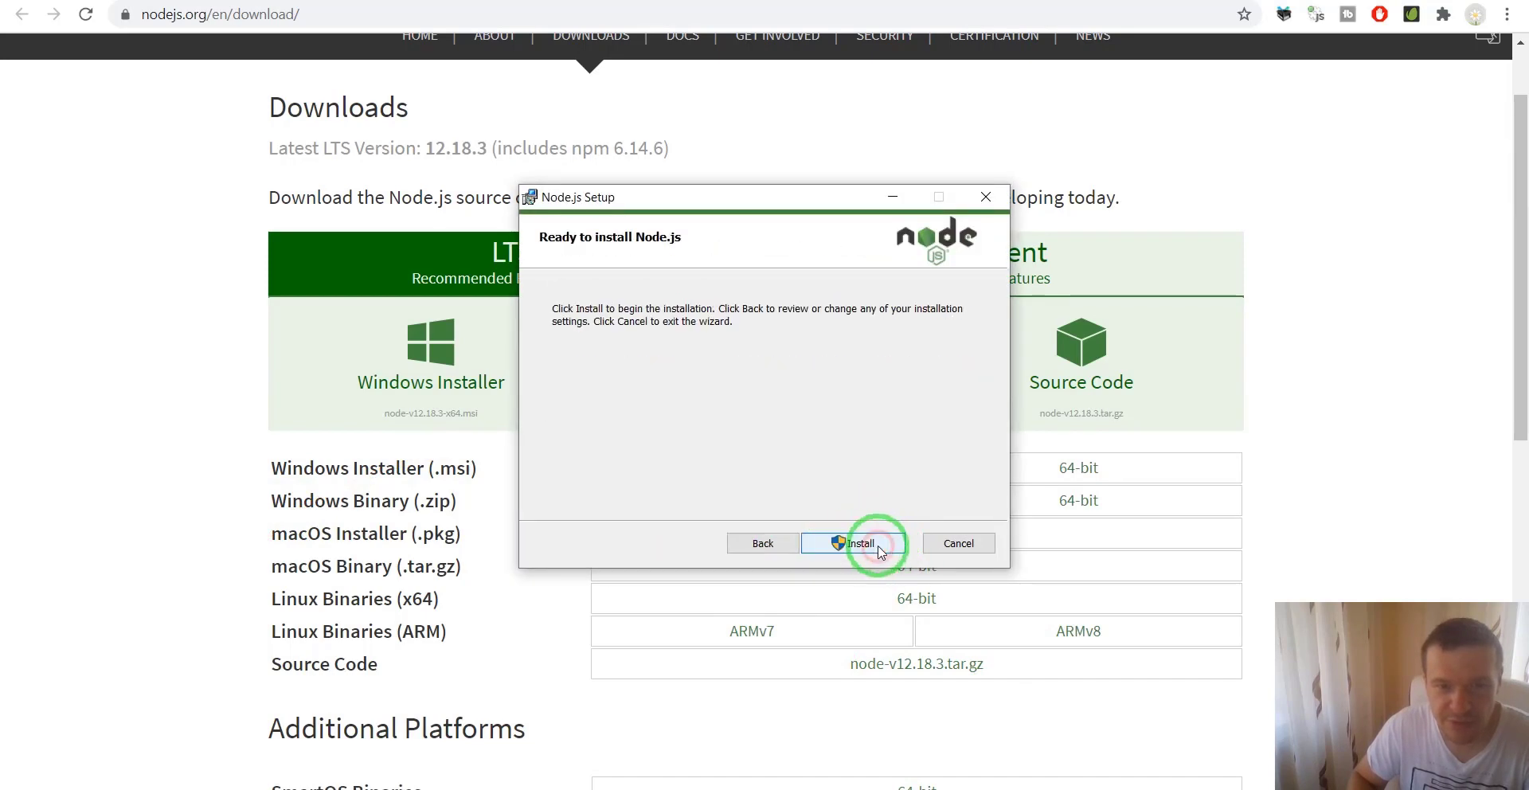
click(853, 544)
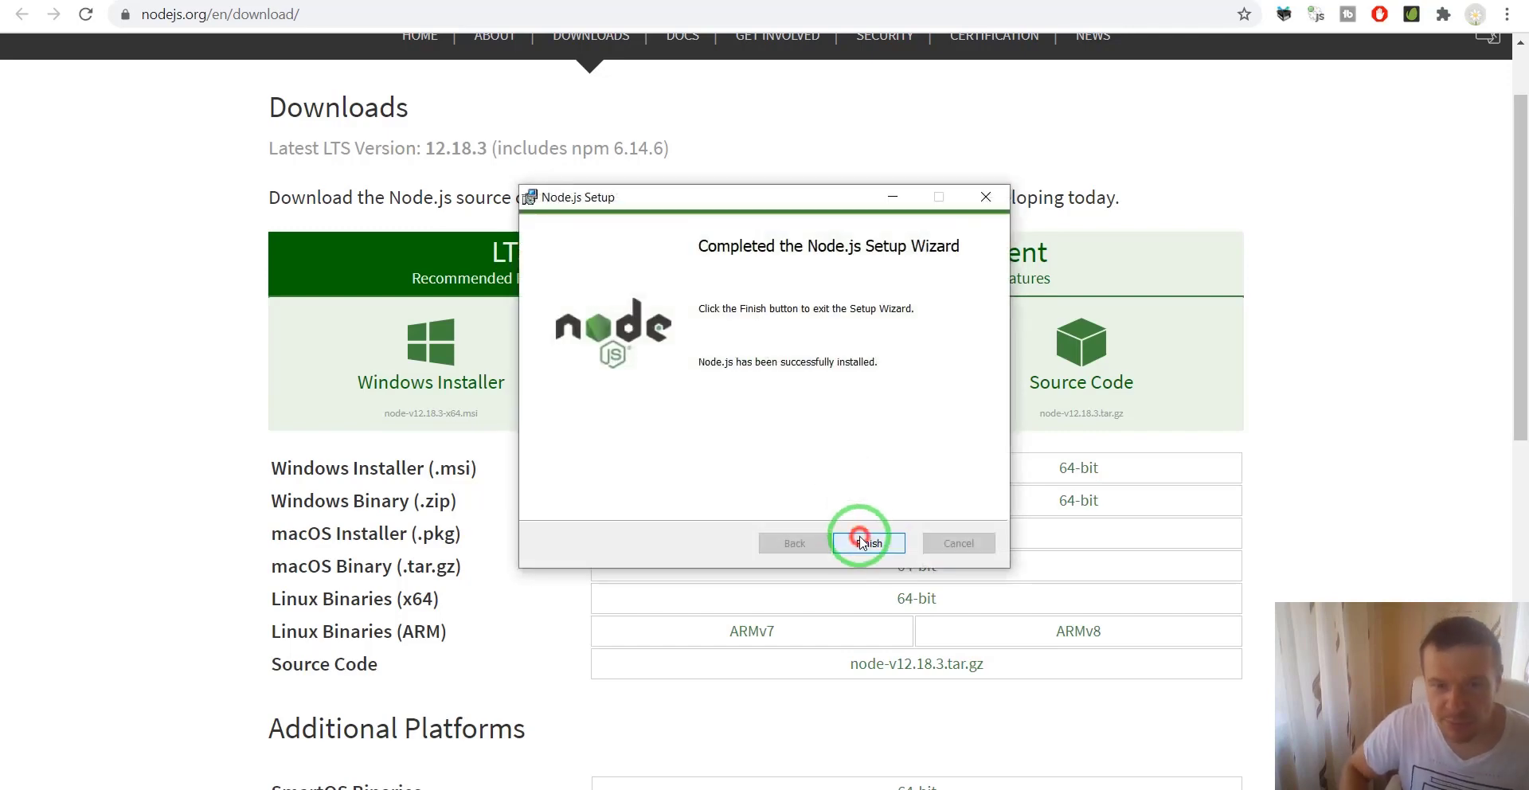
click(862, 544)
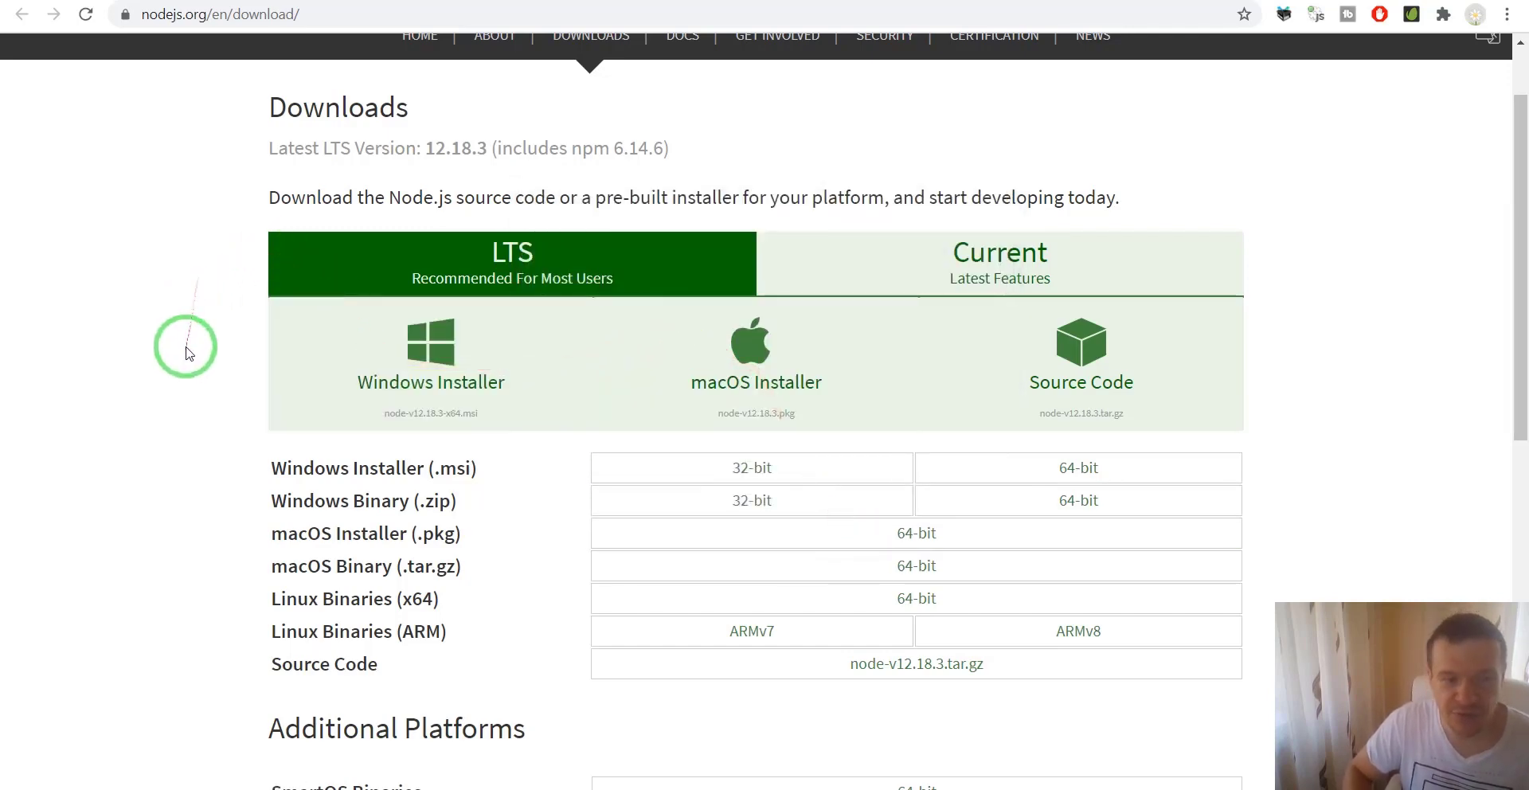
mouse_move(471, 617)
text(cmd)
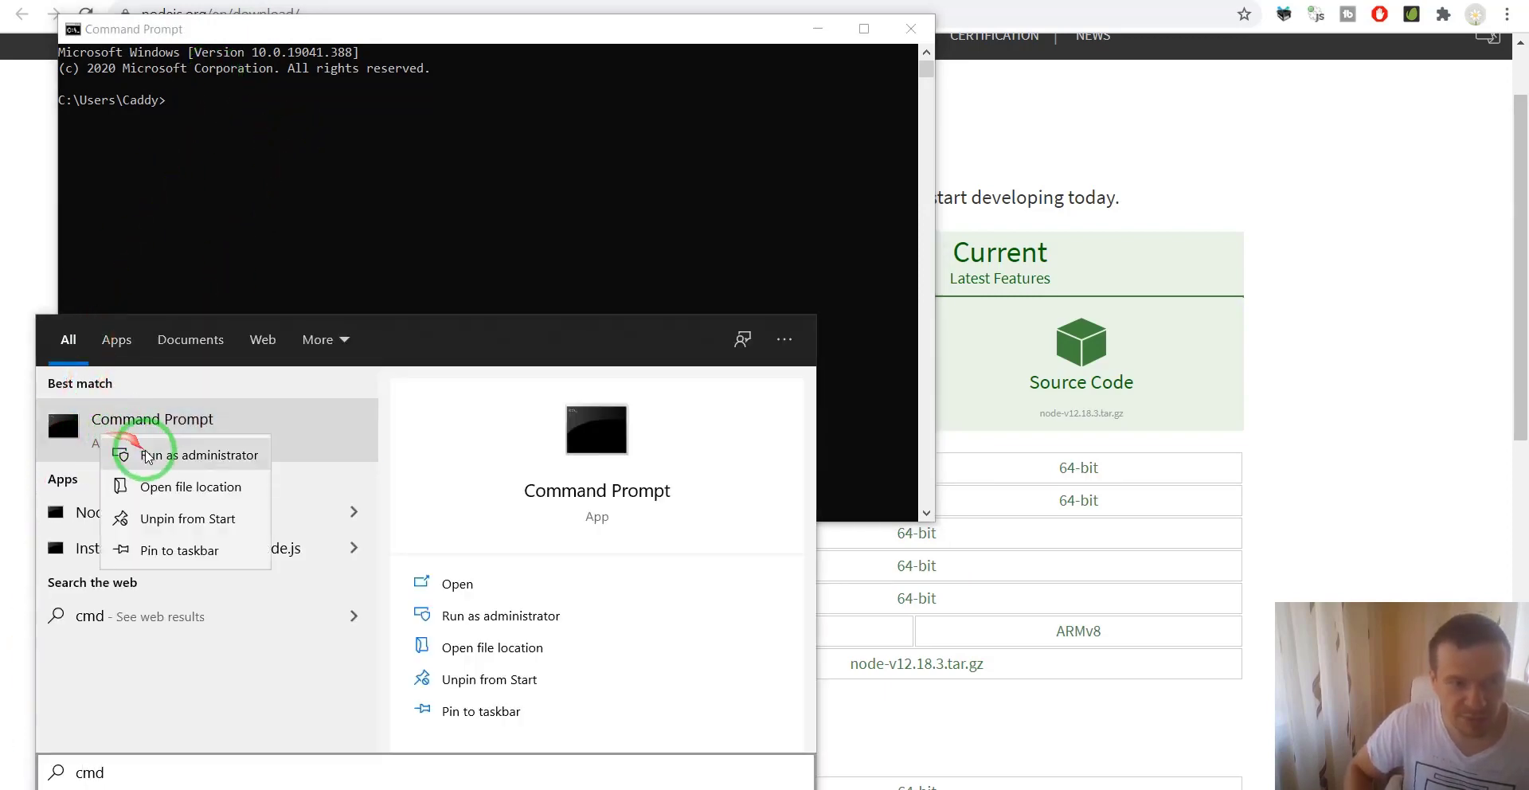
Run npm in an administrator Command Prompt and review its usage output showing npm 6.14.6.
click(197, 454)
text(npm)
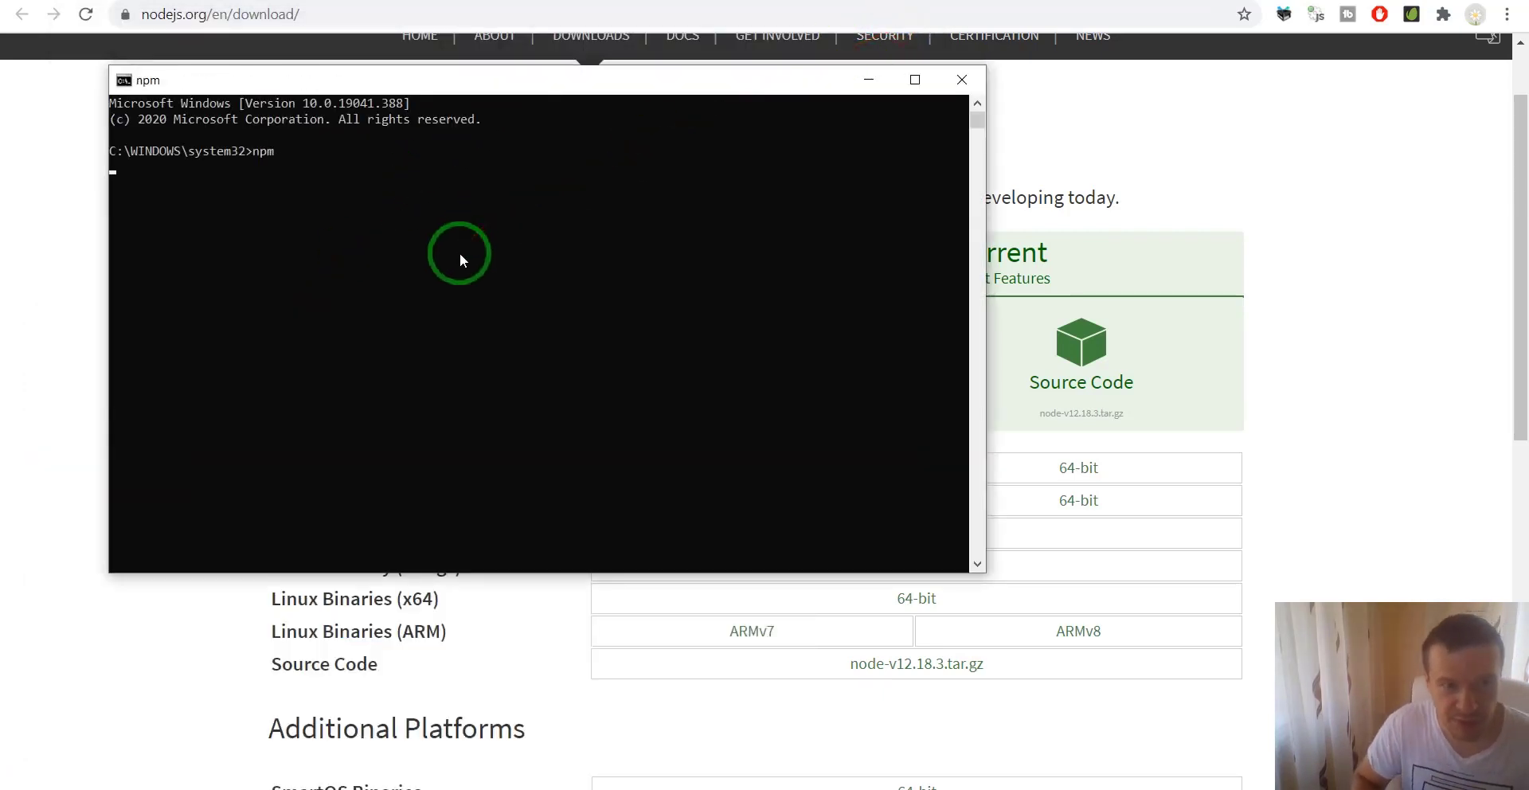
key(Return)
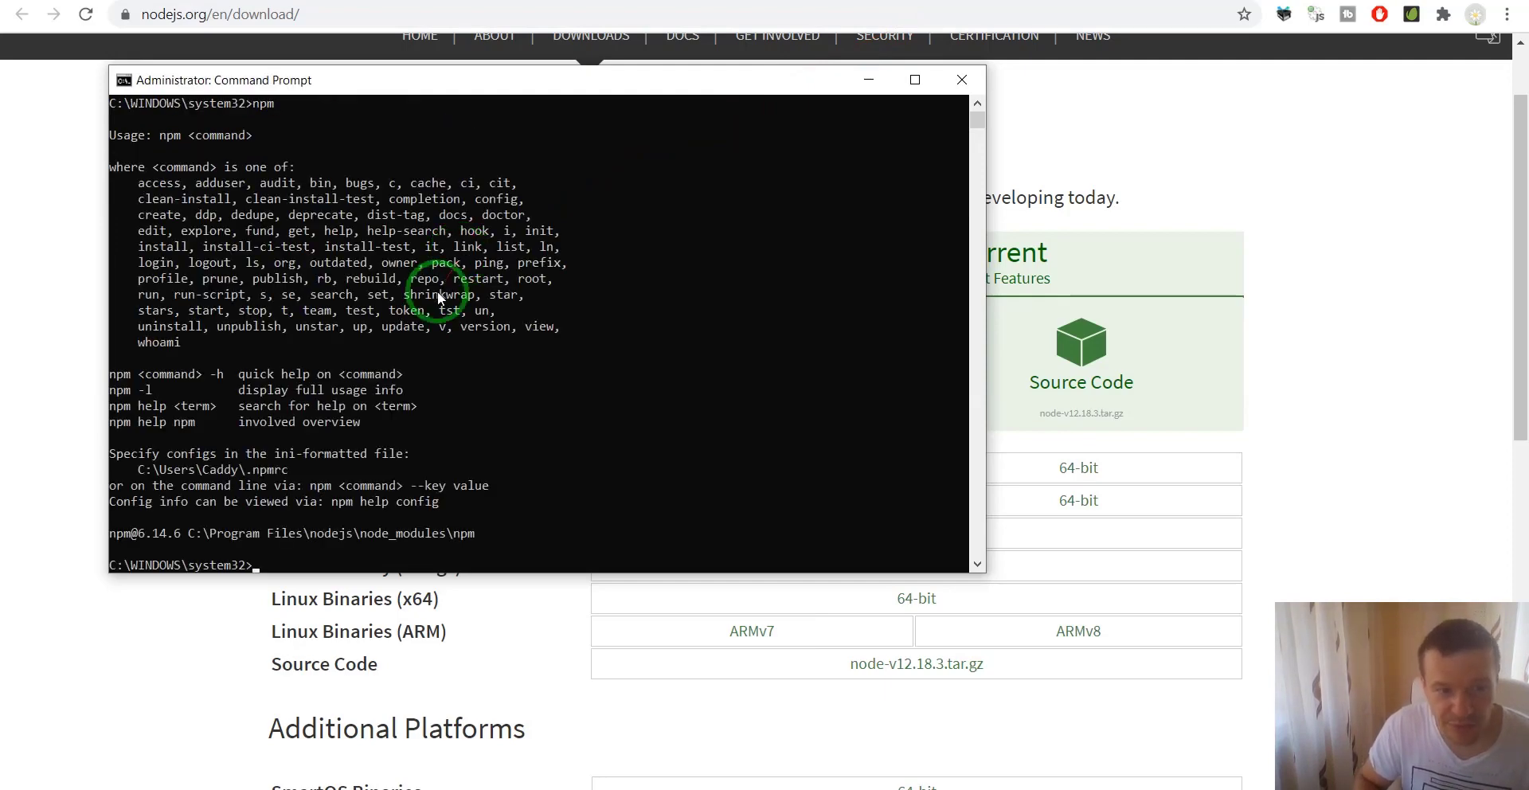
scroll(down, 3)
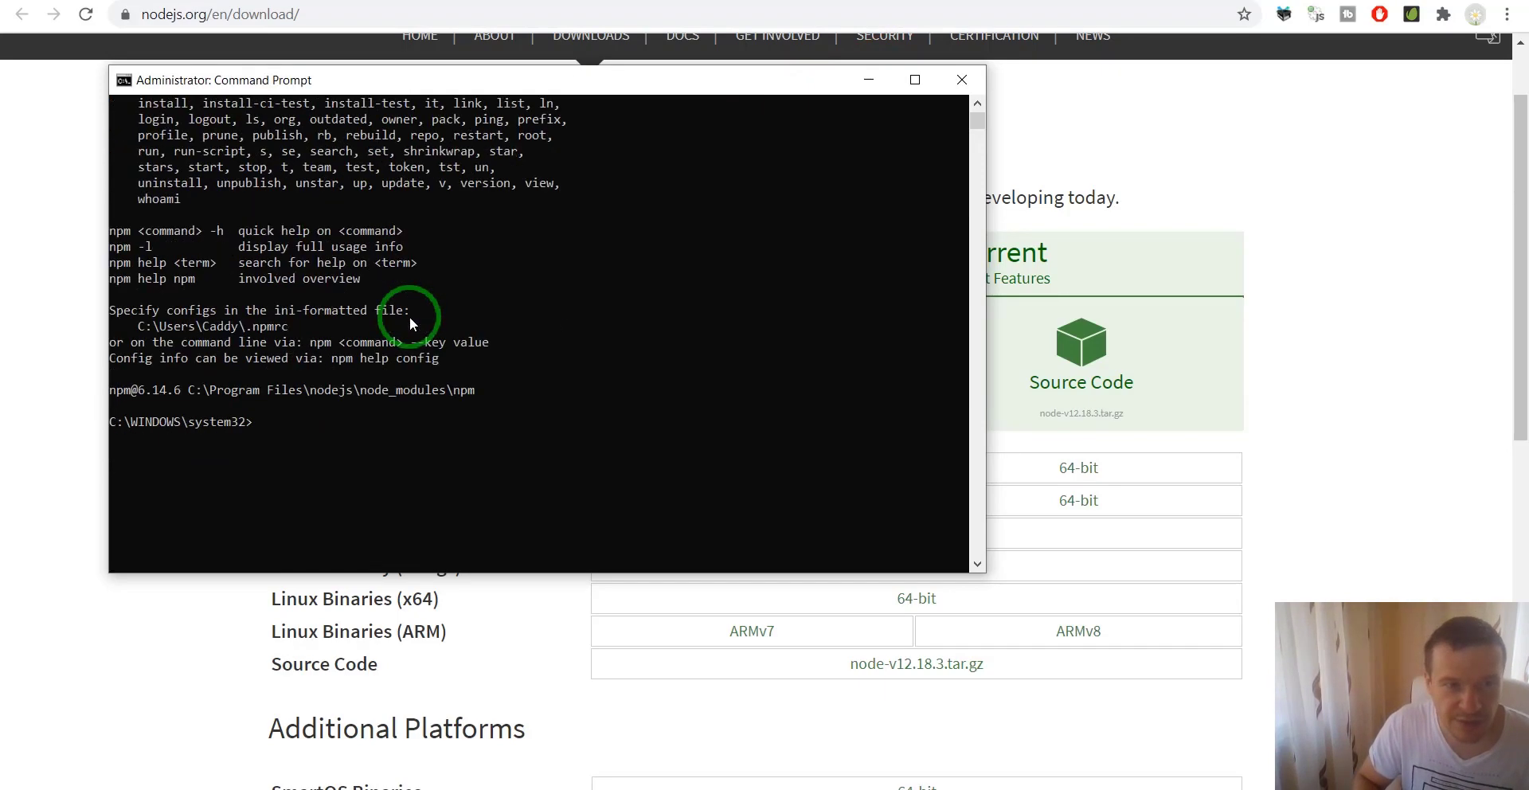
scroll(up, 3)
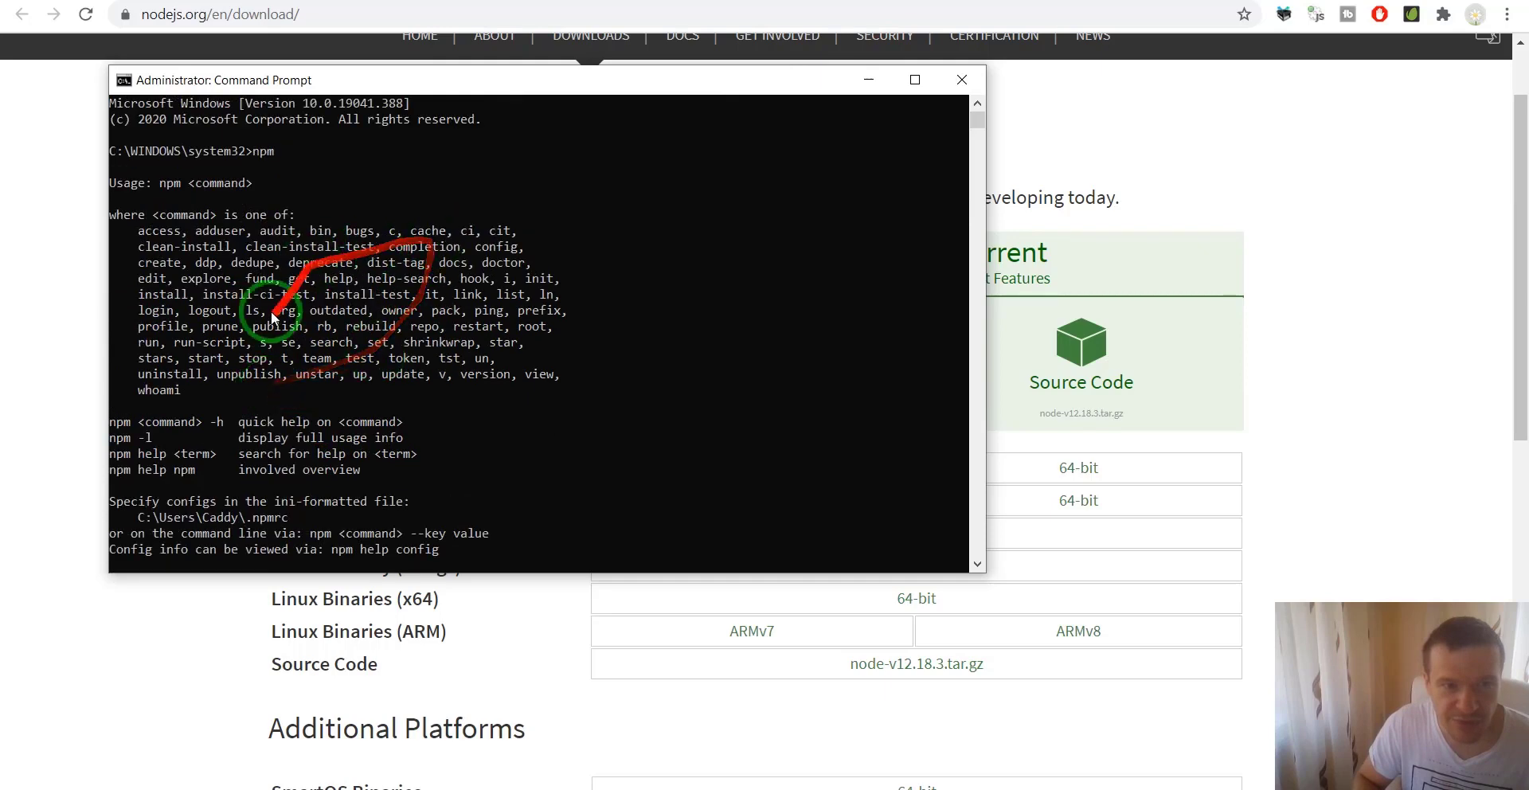
scroll(down, 3)
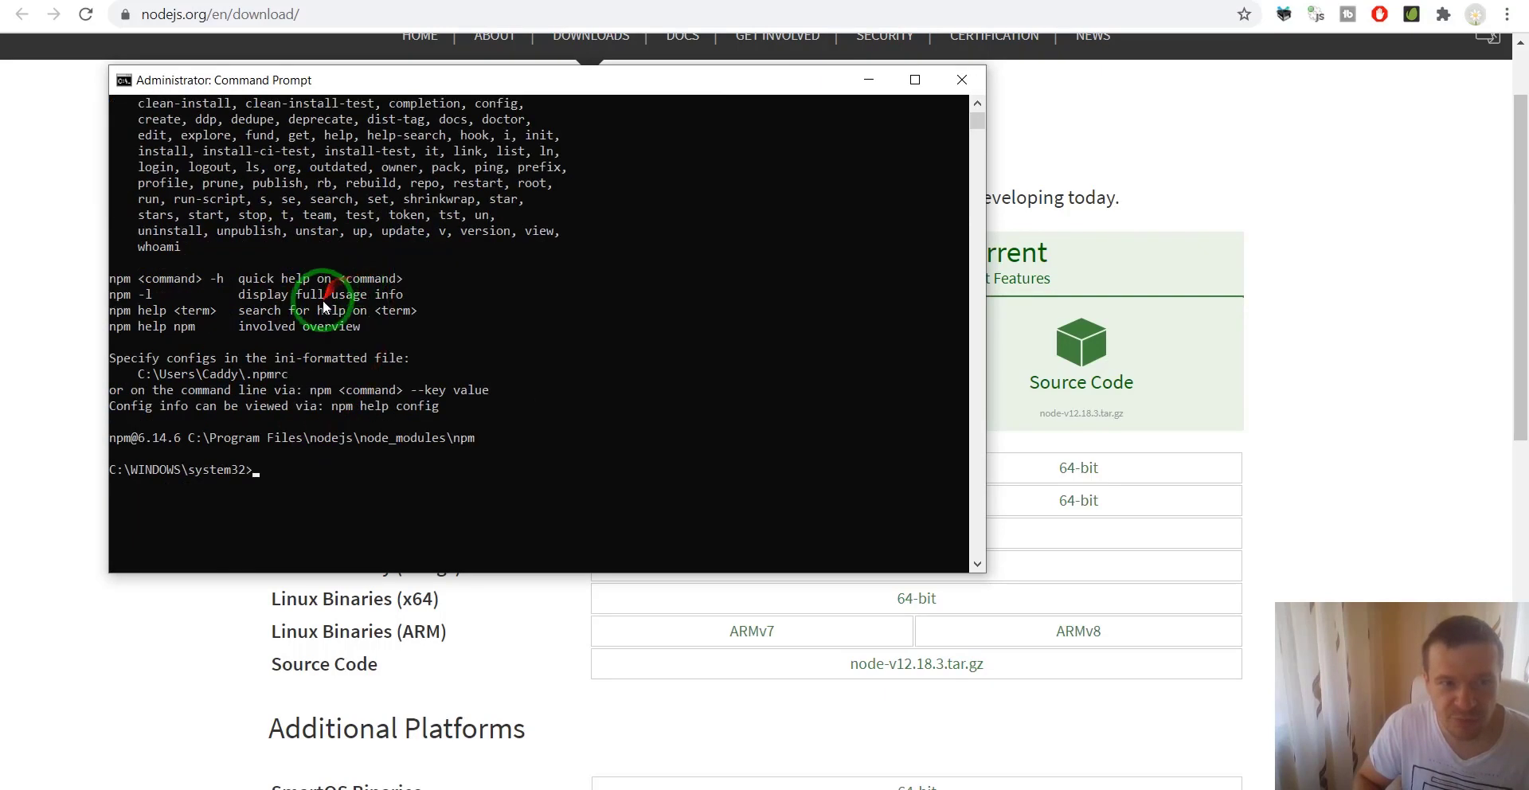
mouse_move(305, 390)
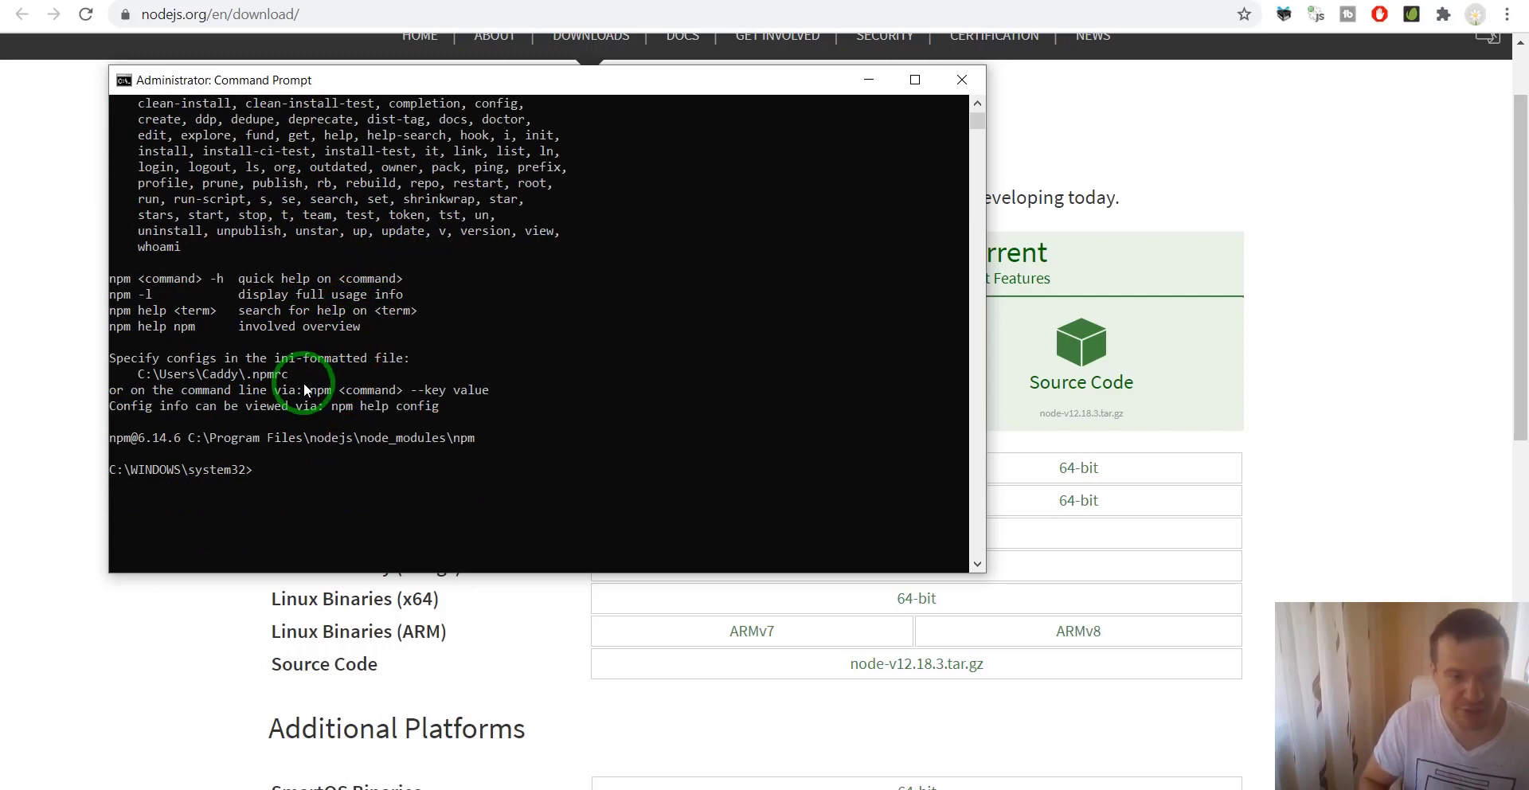
Type 'npm install -g puppeteer' at the C:\WINDOWS\system32 prompt without running it.
text(npm)
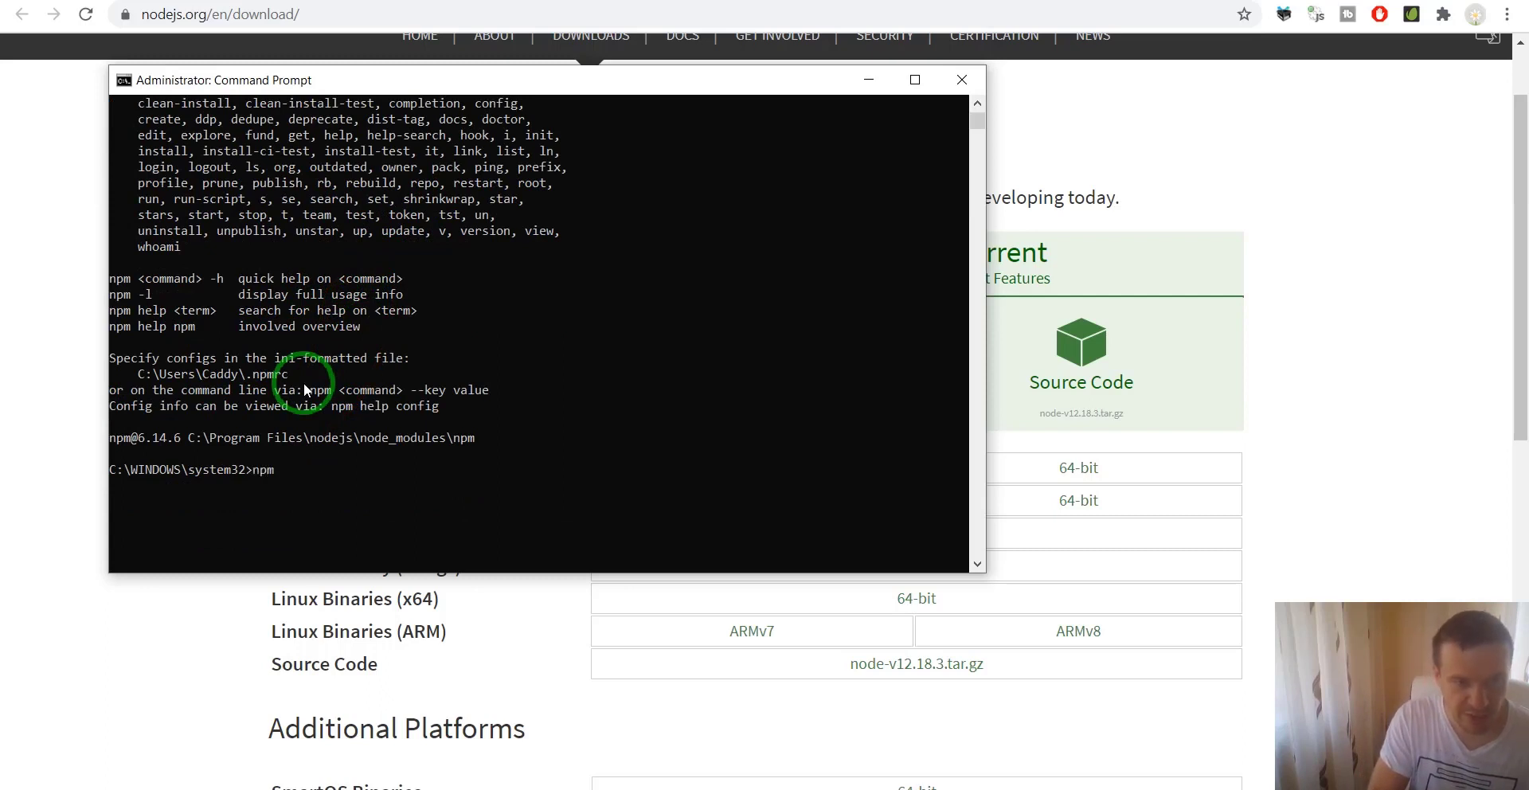
text(install)
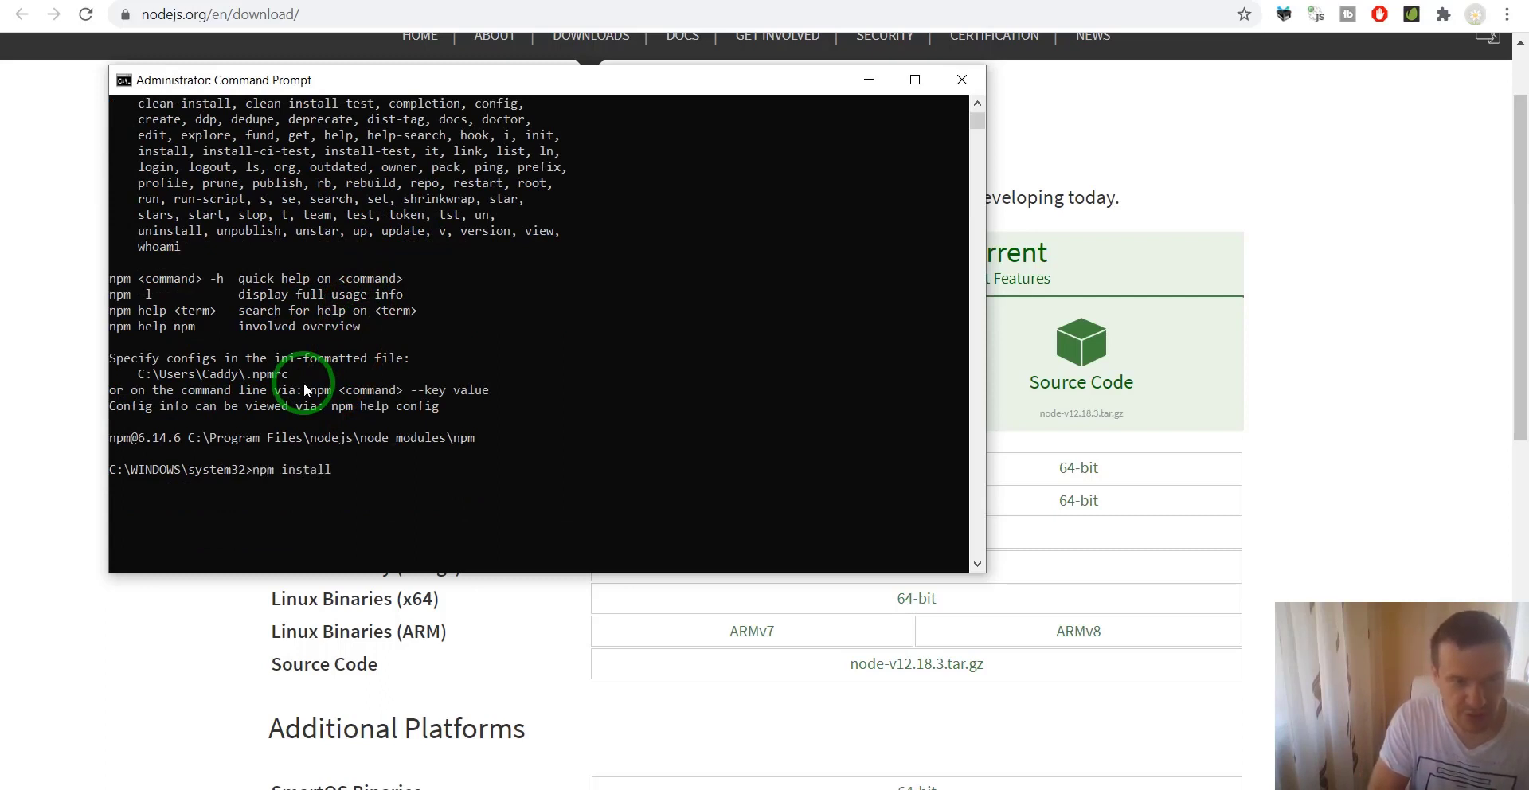
text(-g)
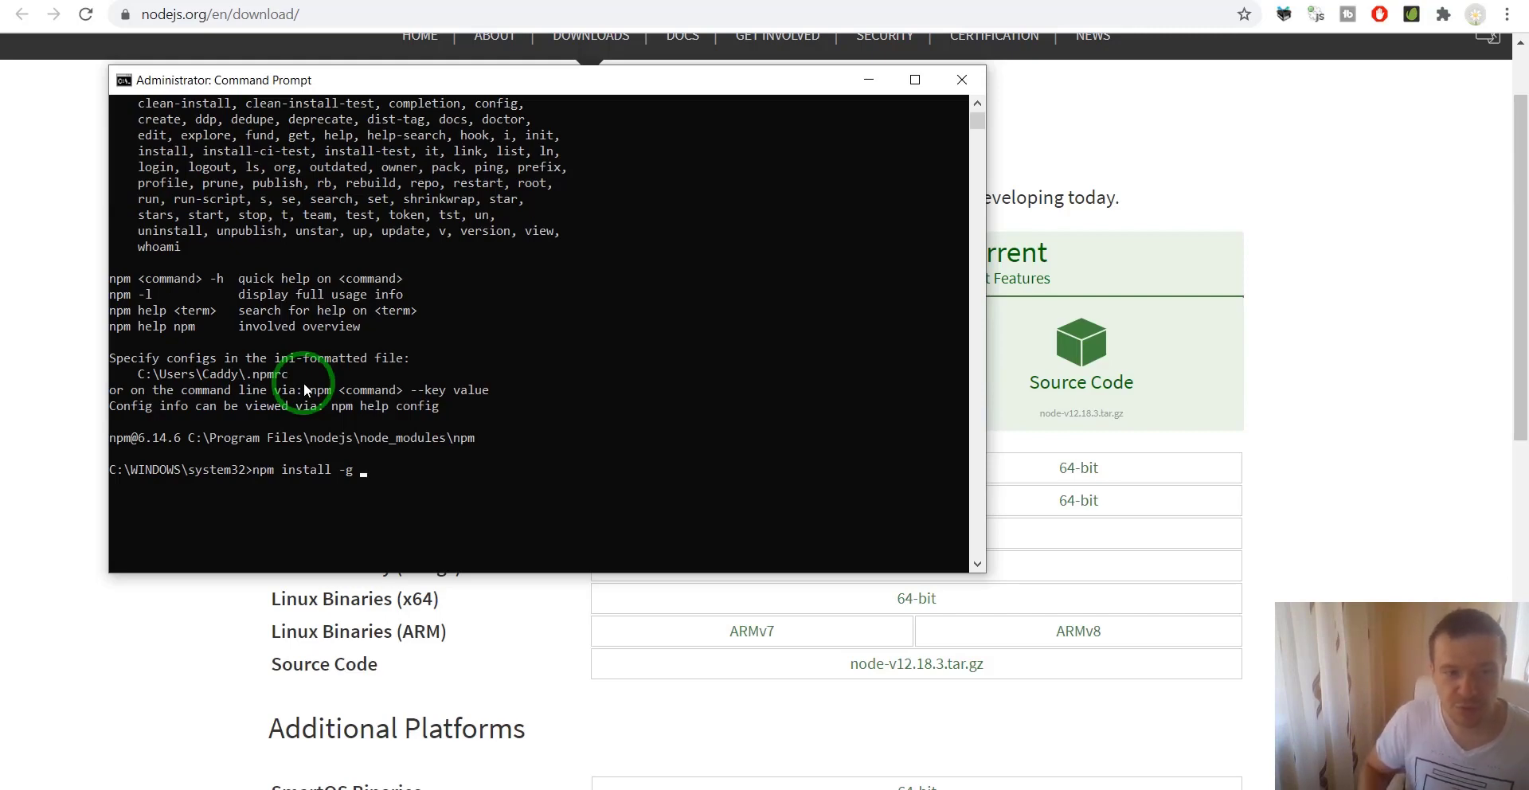
mouse_move(120, 475)
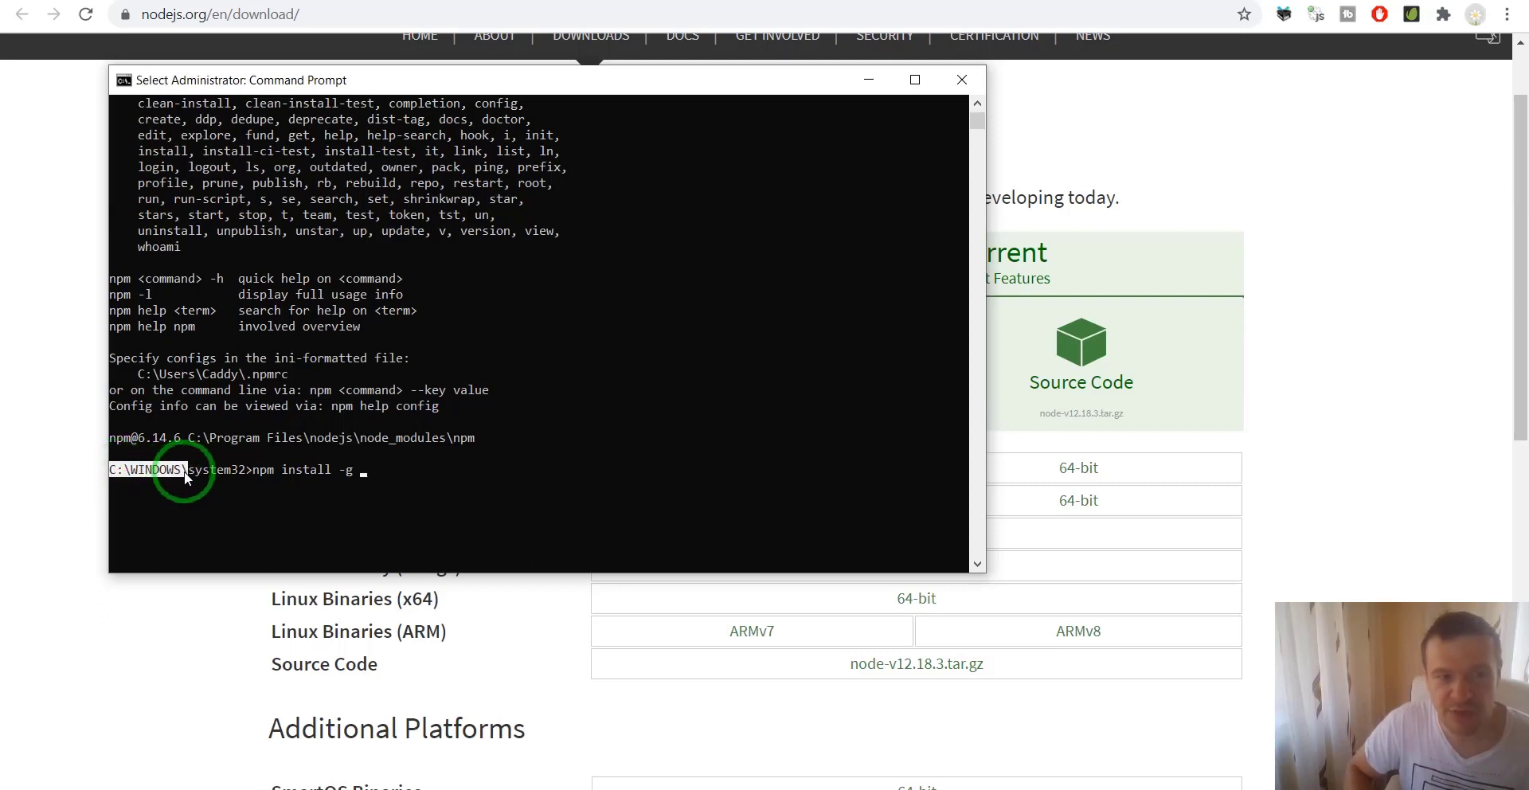
mouse_move(369, 477)
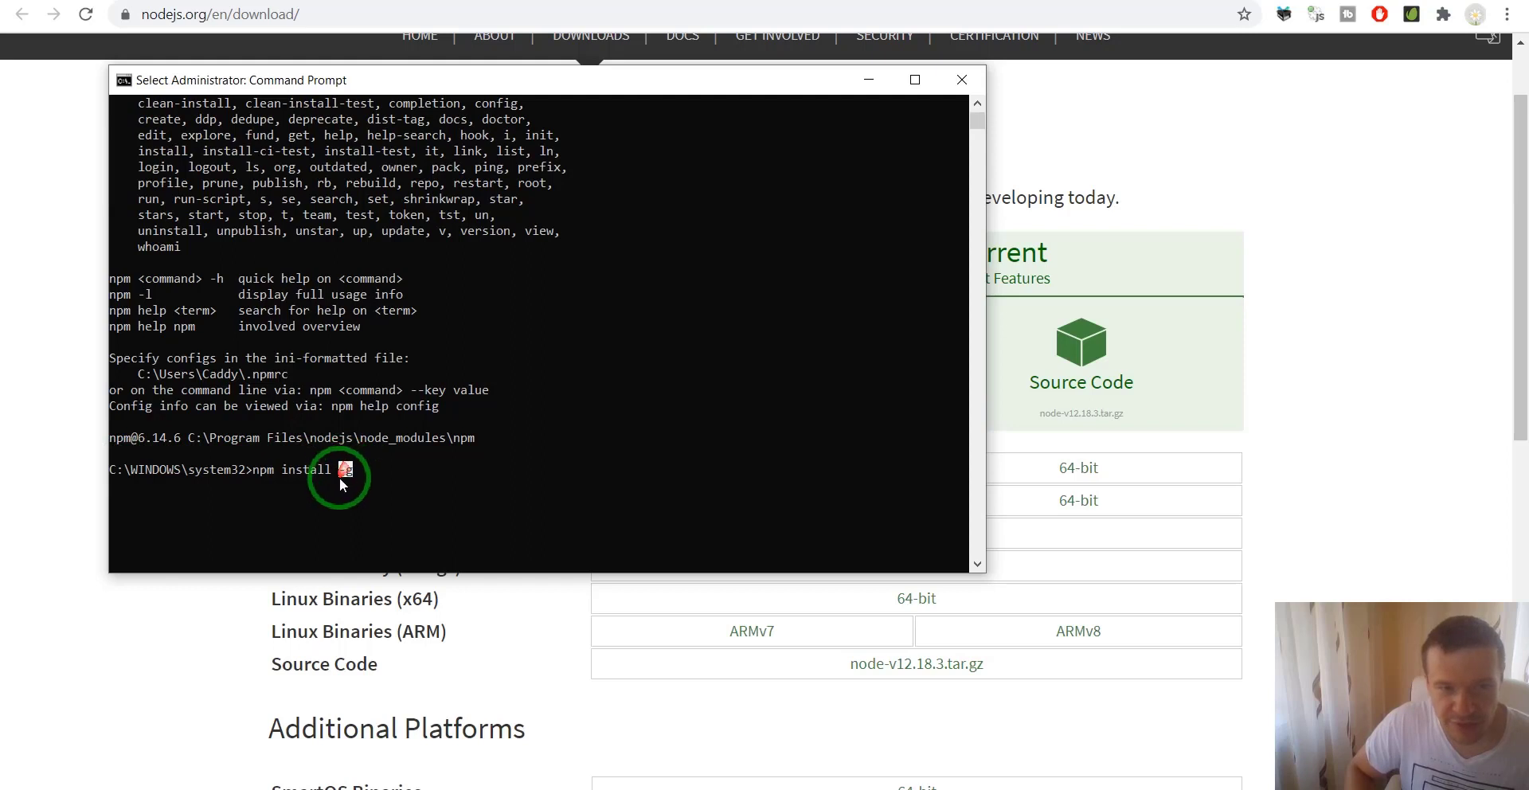
text(-g)
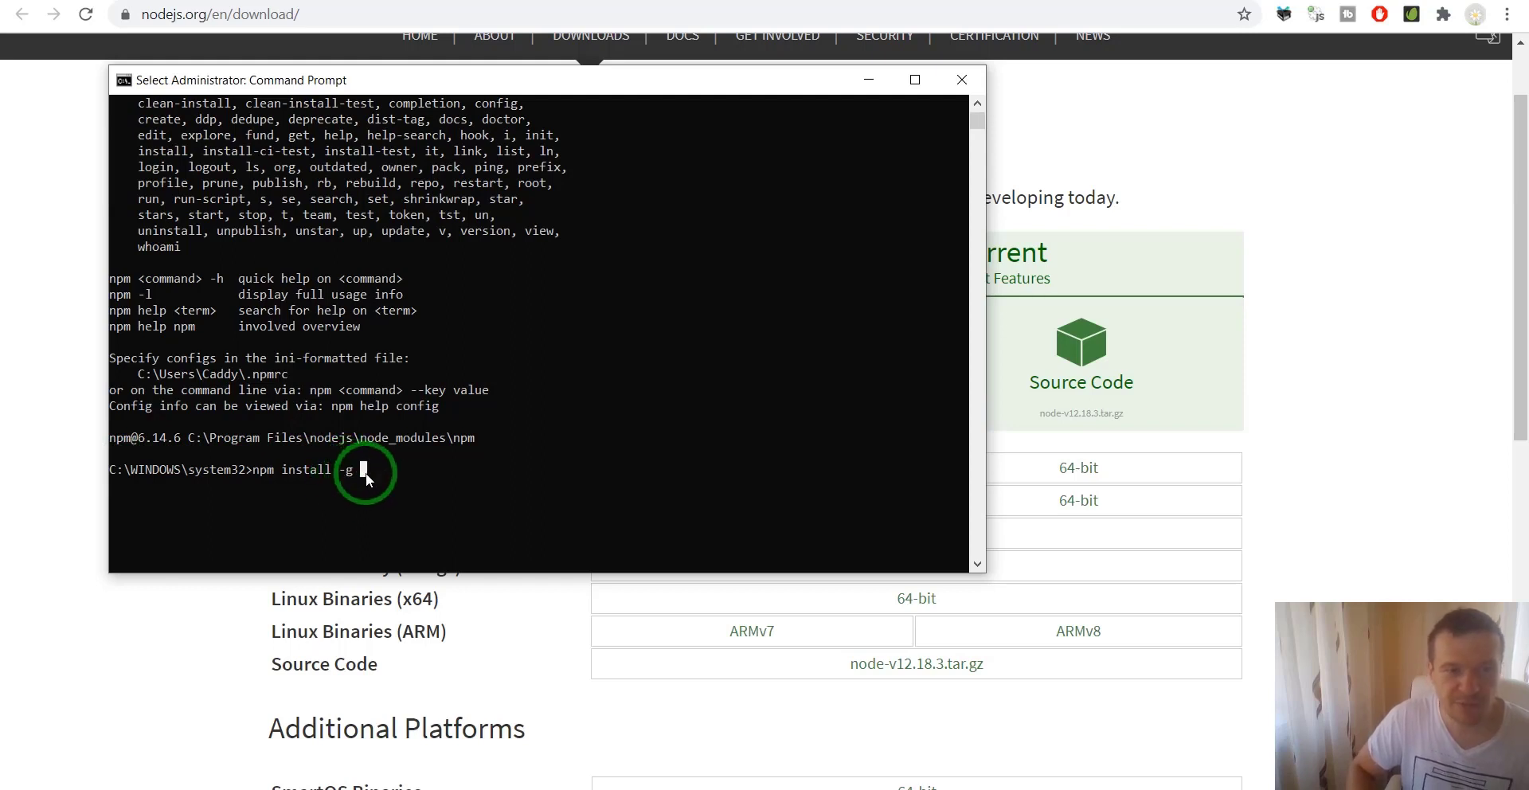
text(pu)
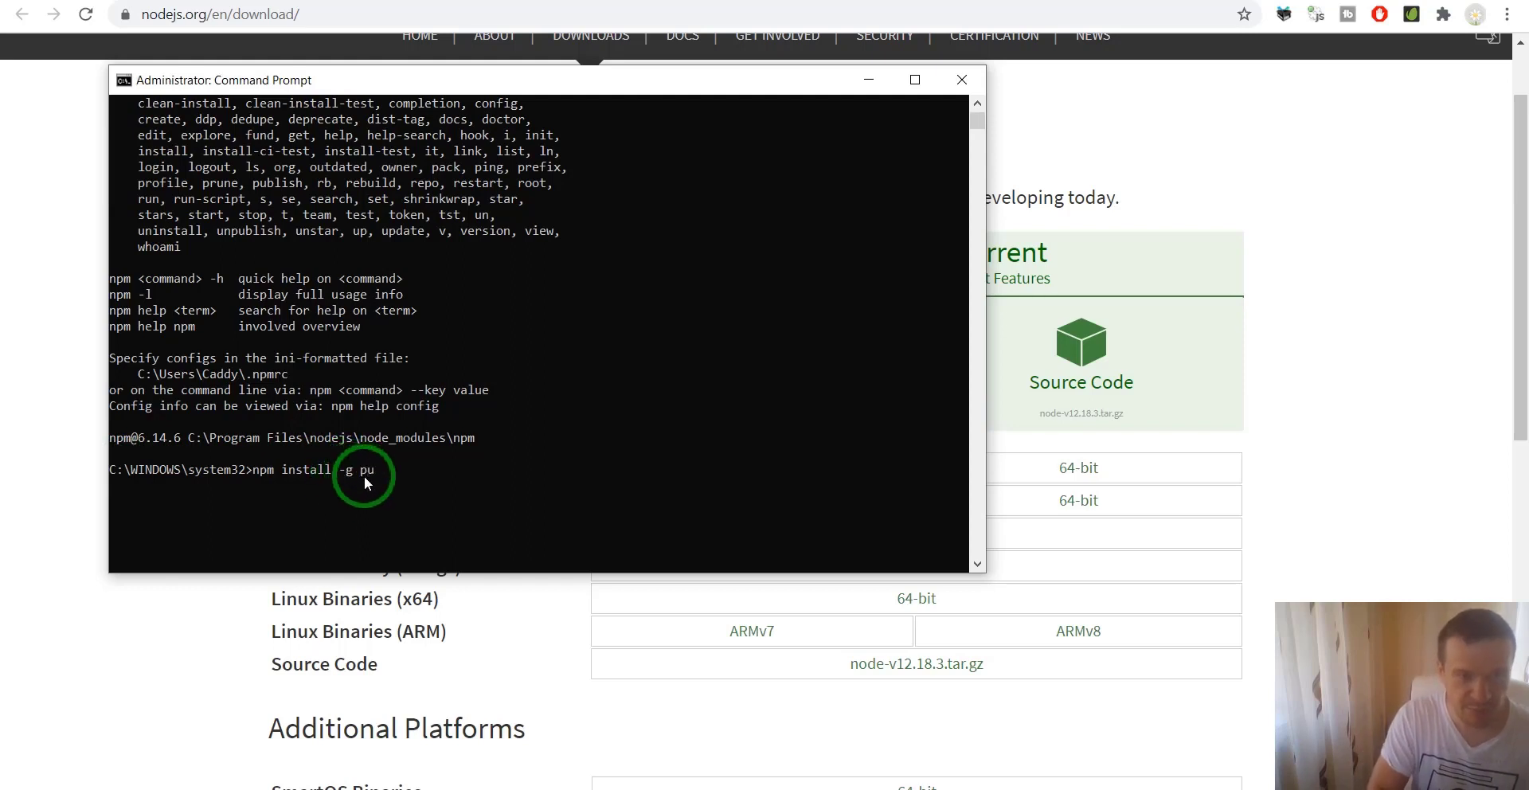
text(ppeteer)
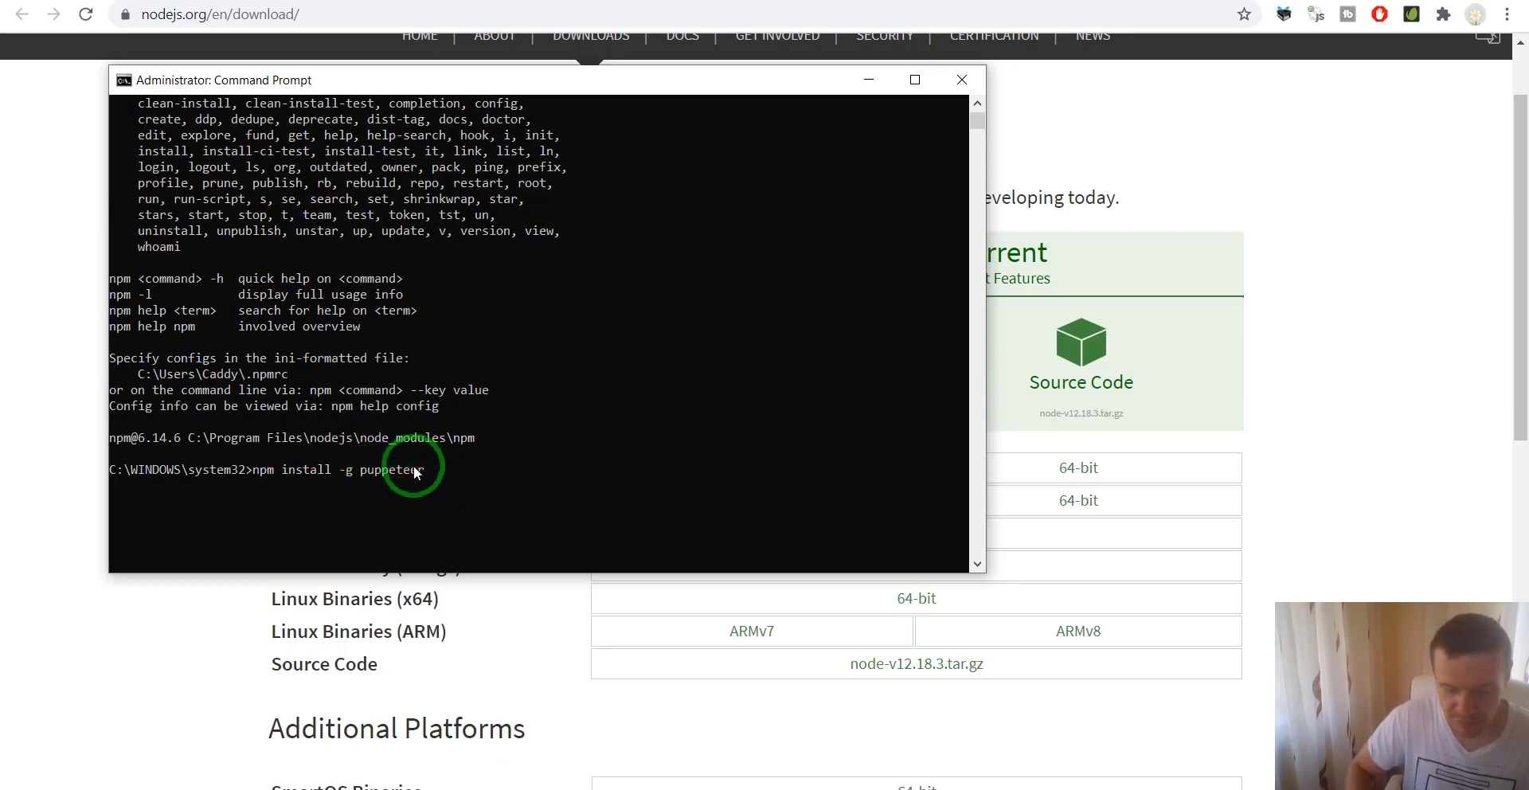
Run the global Puppeteer install, starting the Chromium download.
key(Return)
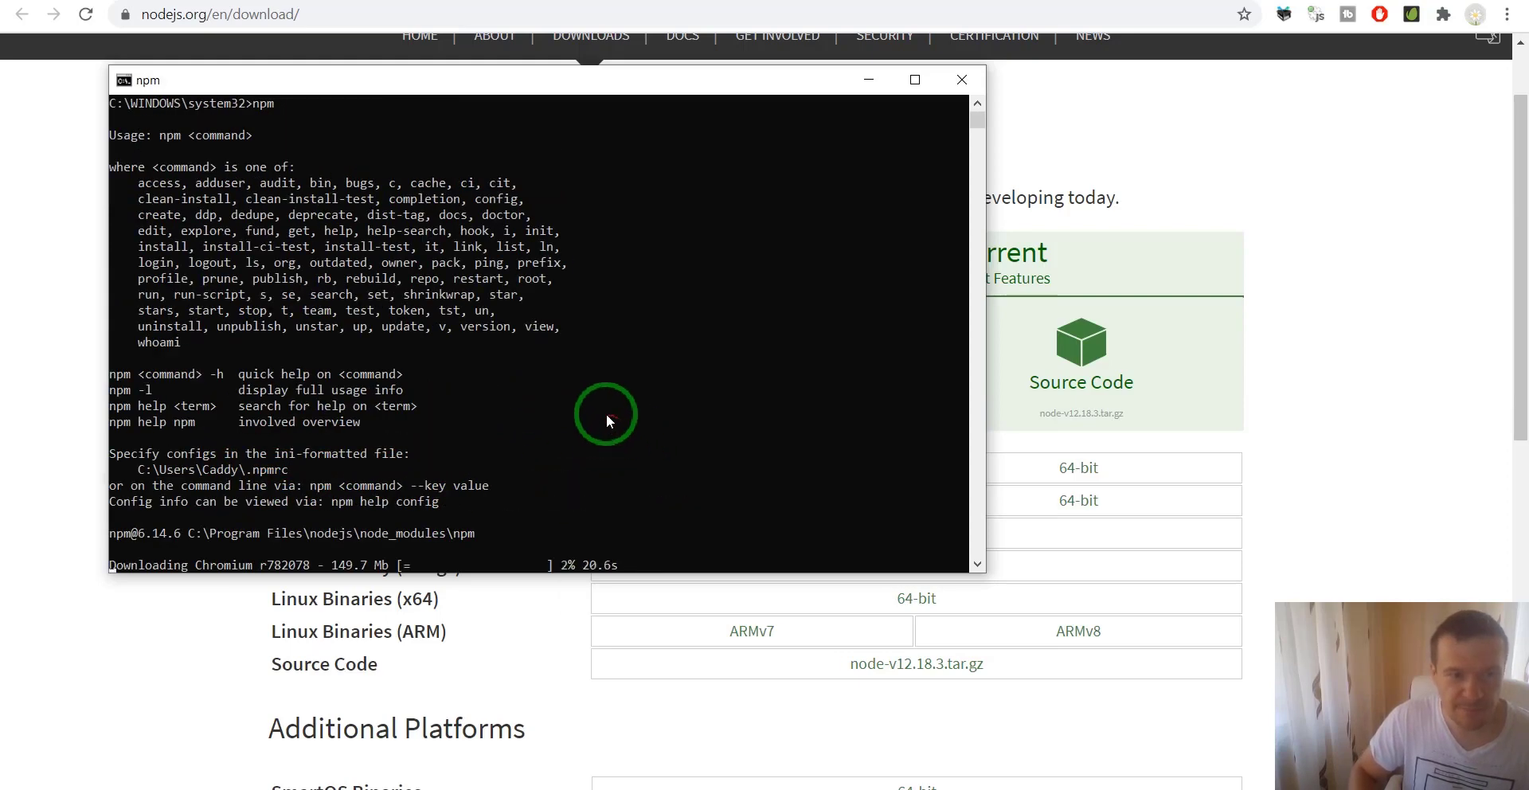
mouse_move(295, 564)
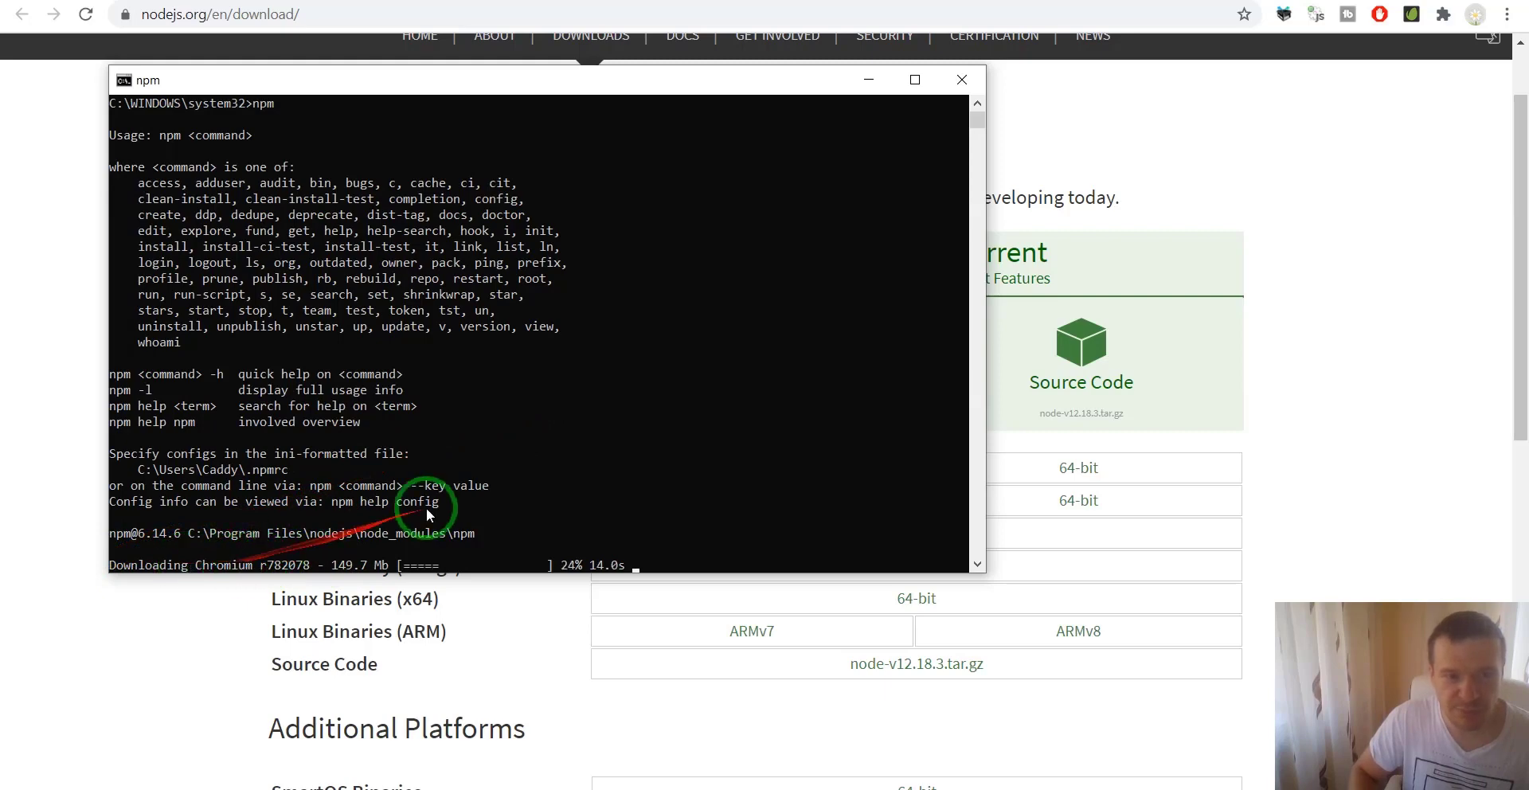
mouse_move(517, 447)
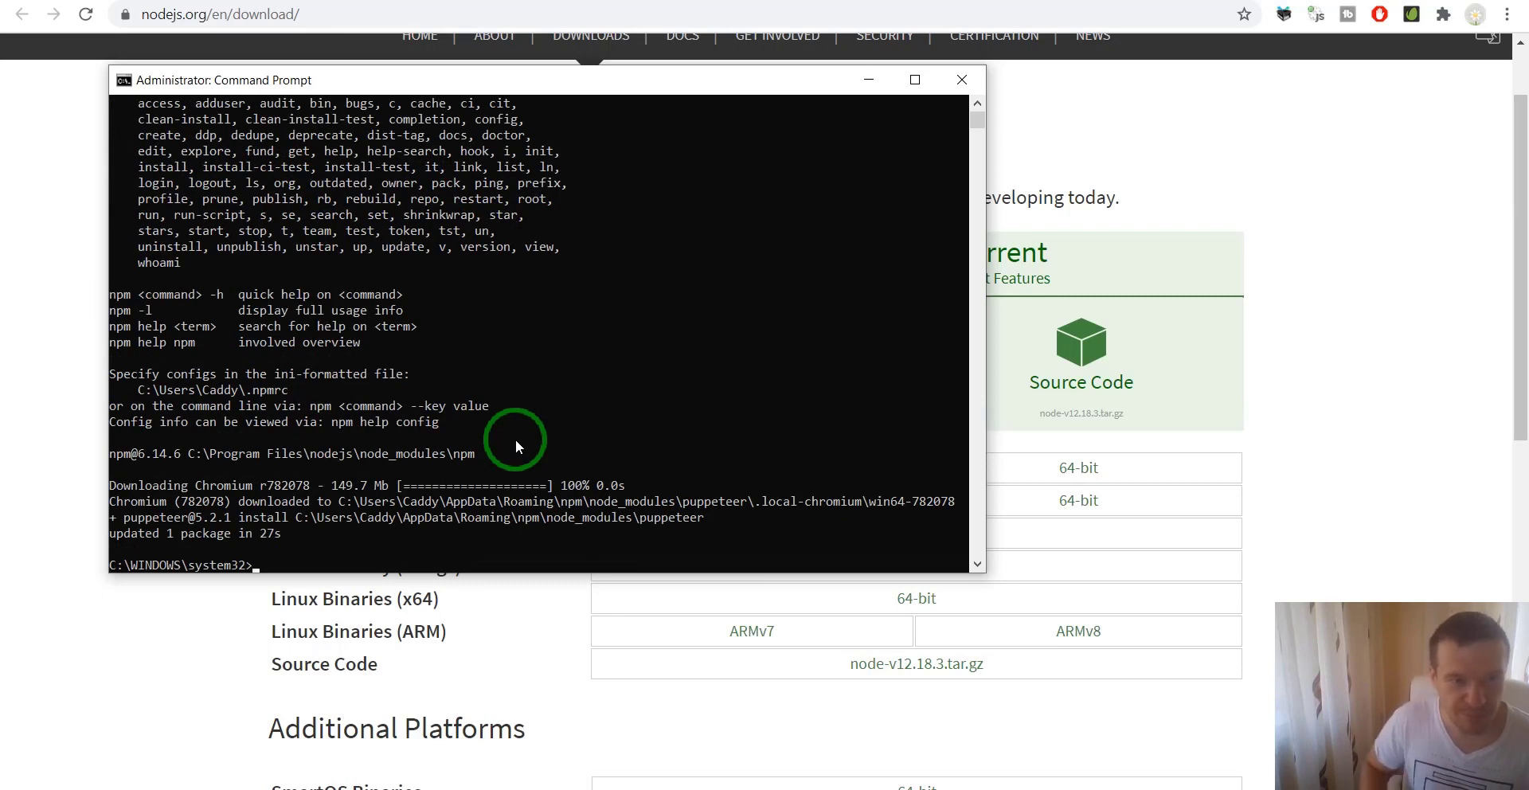
mouse_move(269, 537)
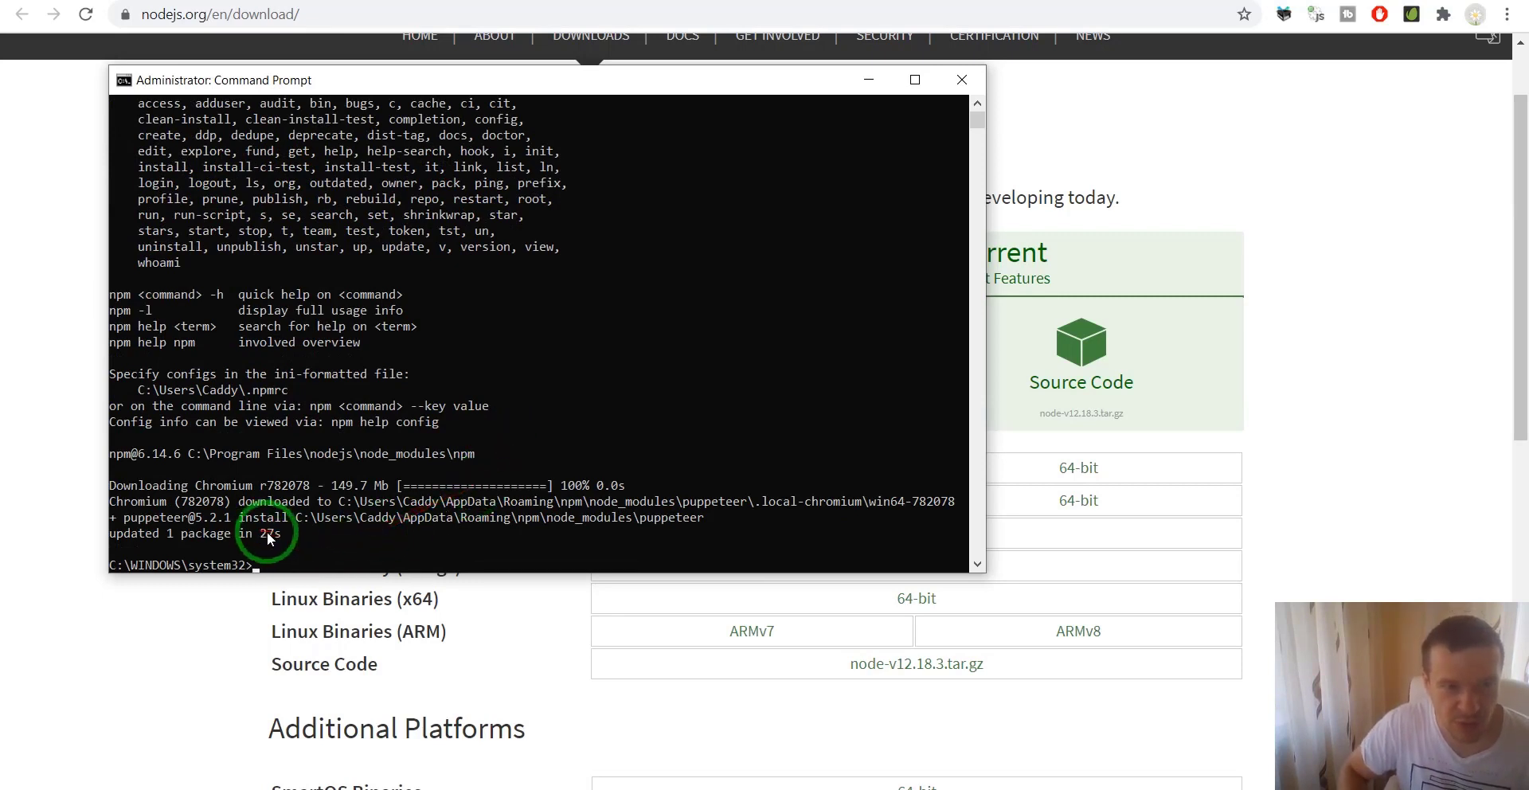
mouse_move(400, 475)
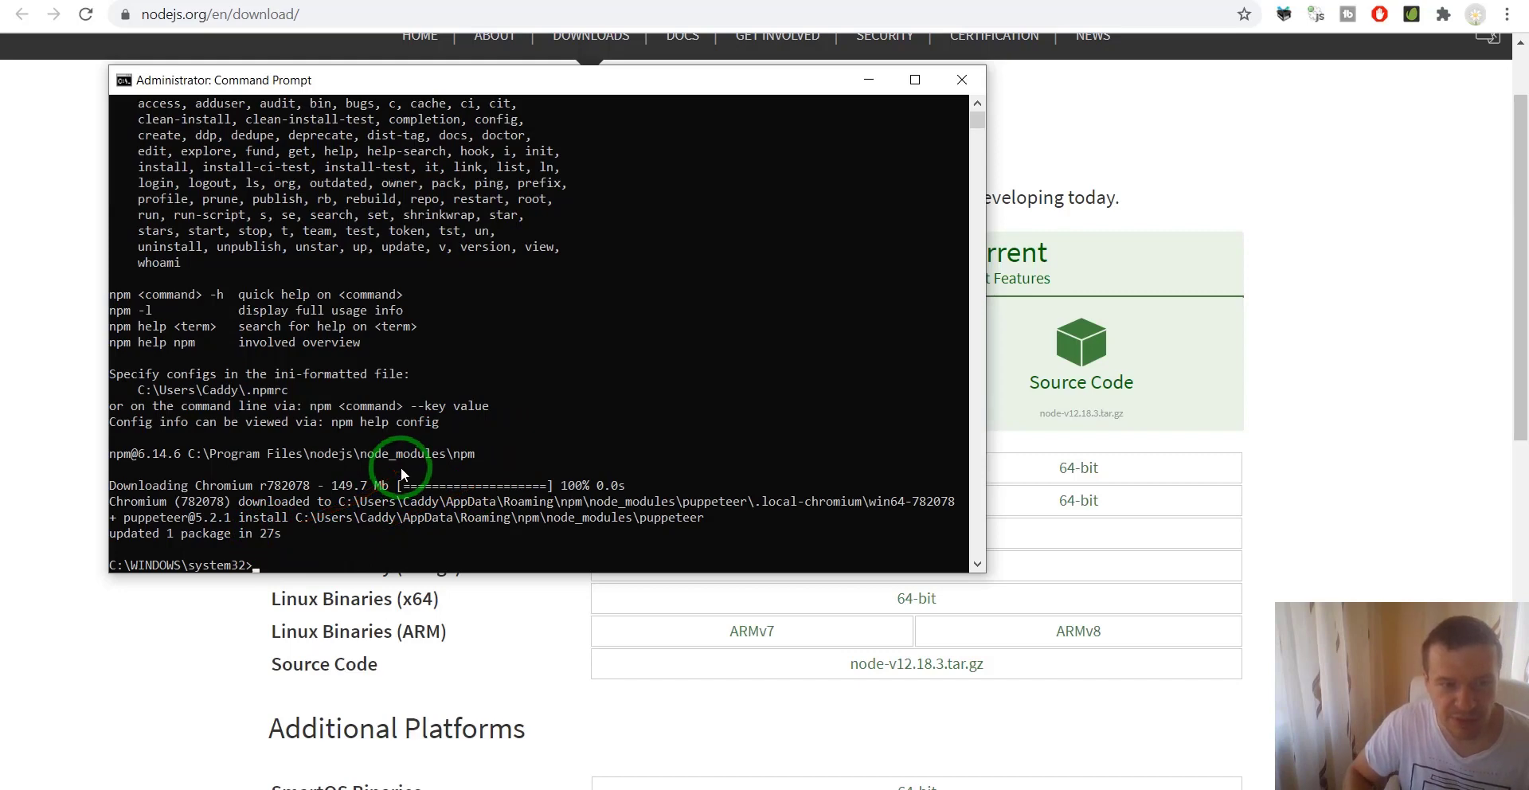